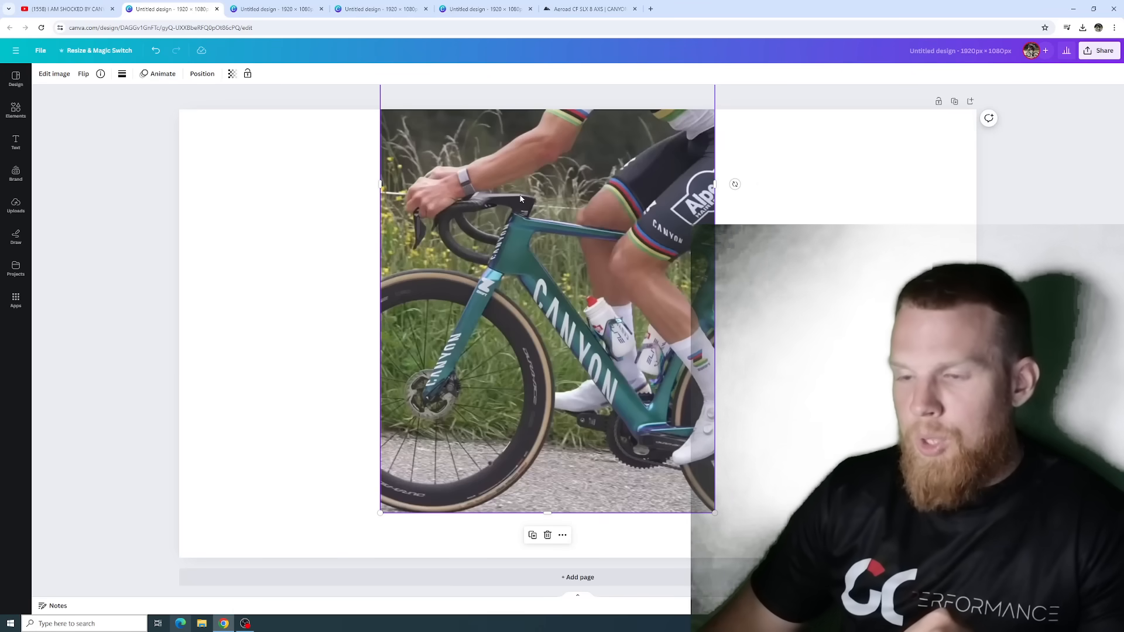
mouse_move(514, 199)
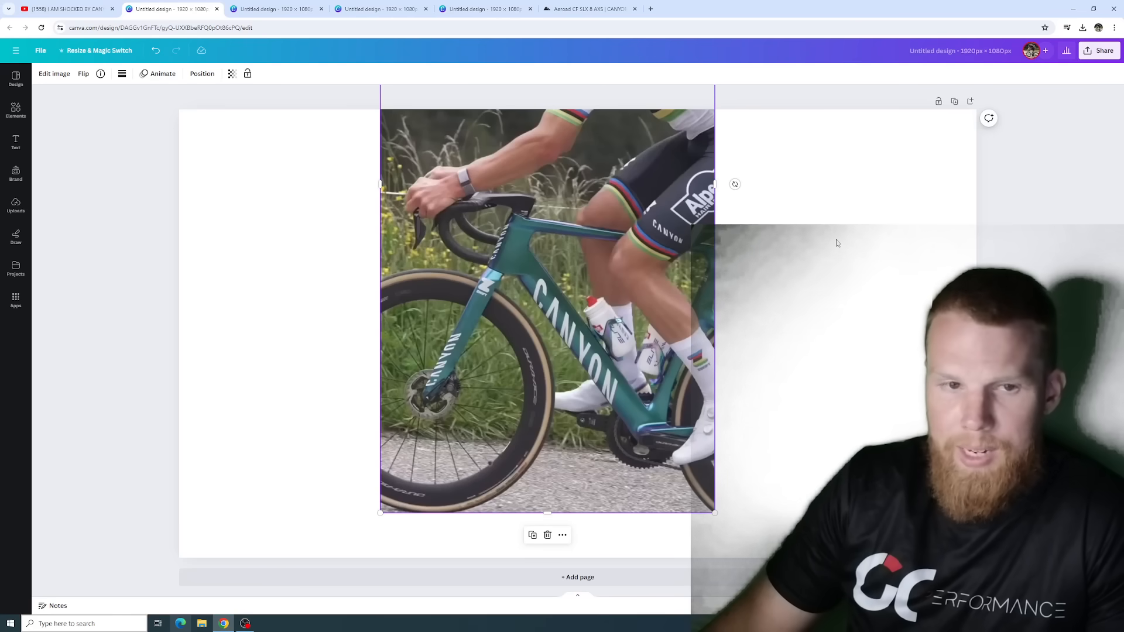
mouse_move(545, 194)
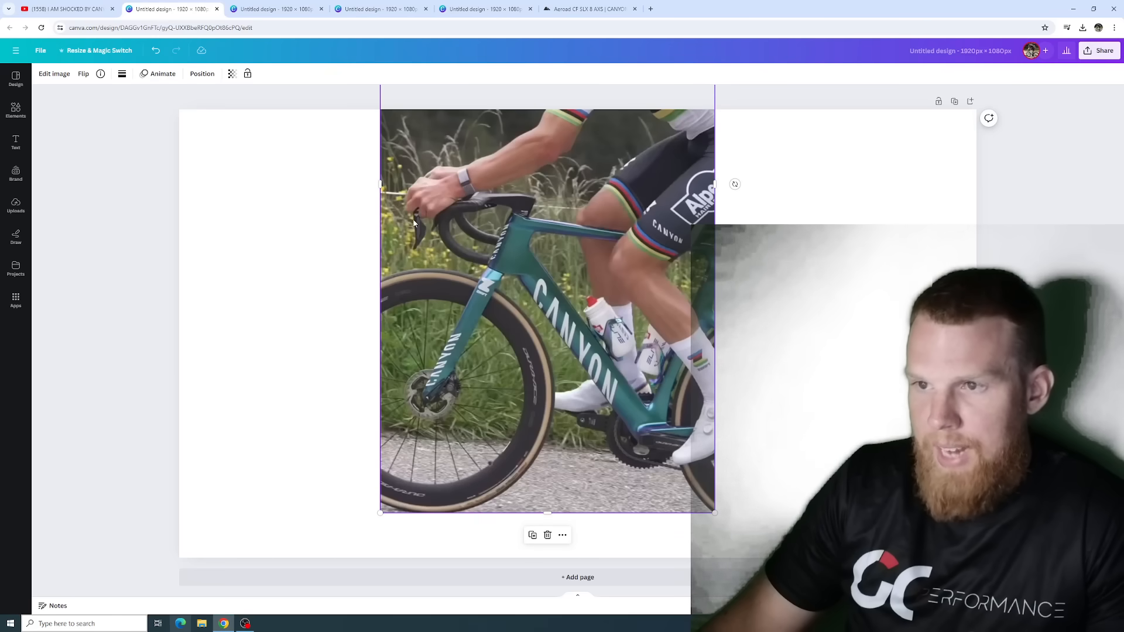
mouse_move(521, 220)
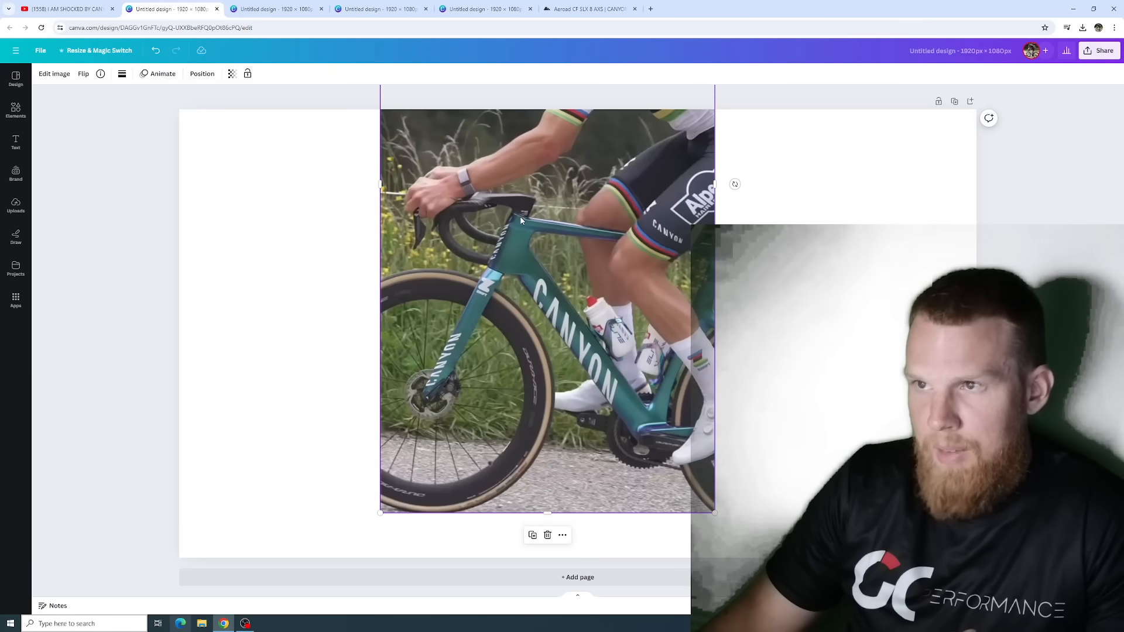
mouse_move(527, 203)
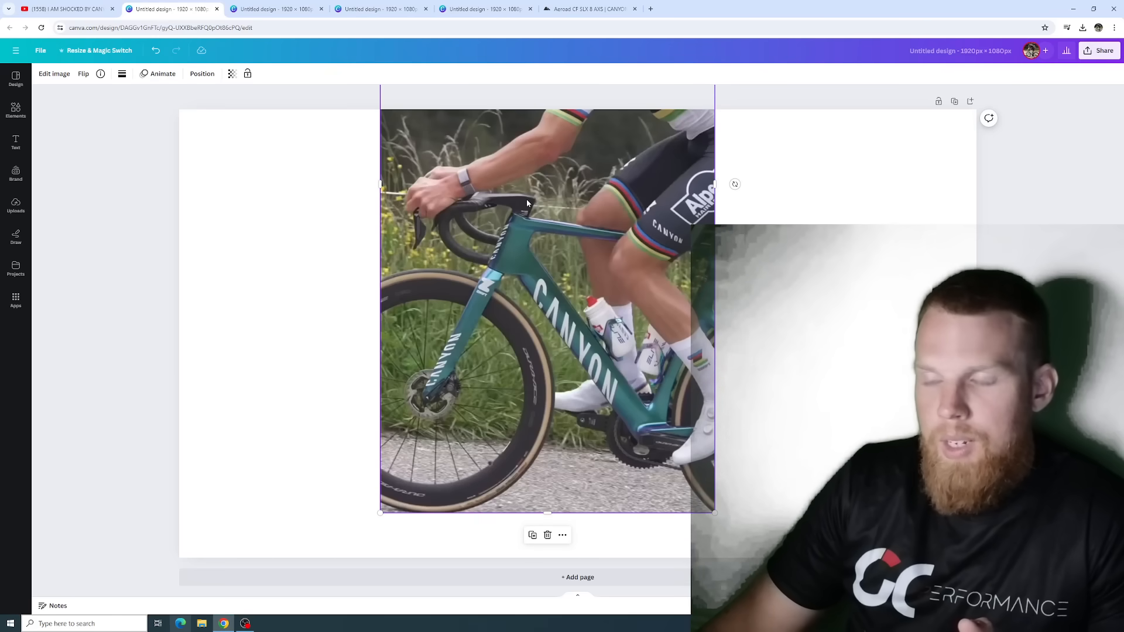
Step: On Canyon's Aeroad CF SLX 8 AXS page, view the cockpit close-ups, then return to Canva
left_click(588, 8)
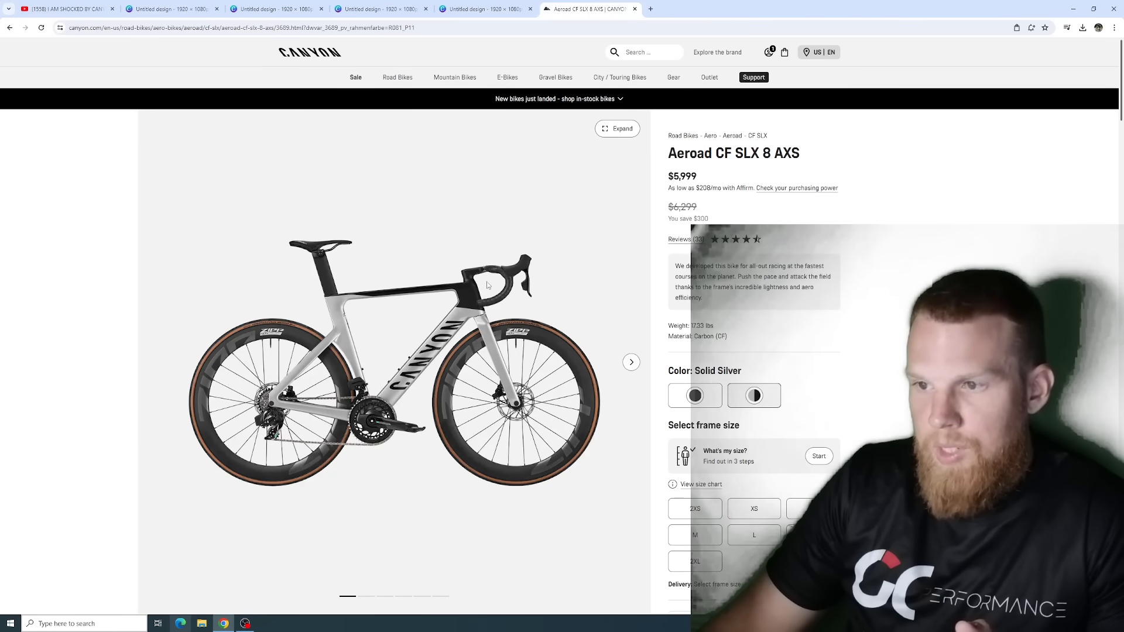
left_click(630, 362)
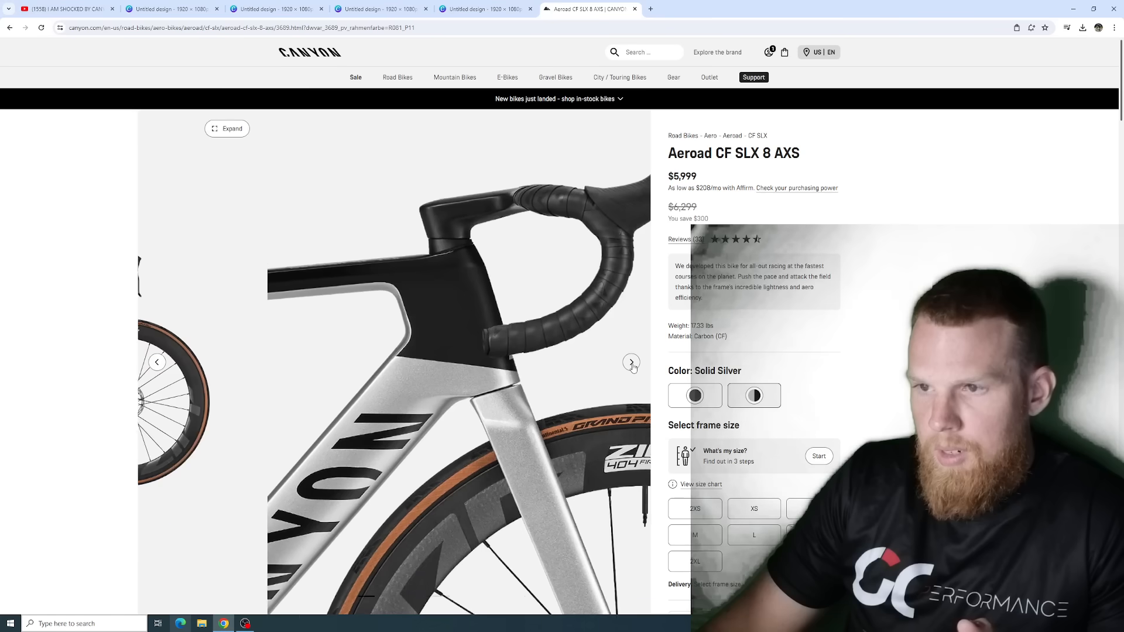
left_click(630, 362)
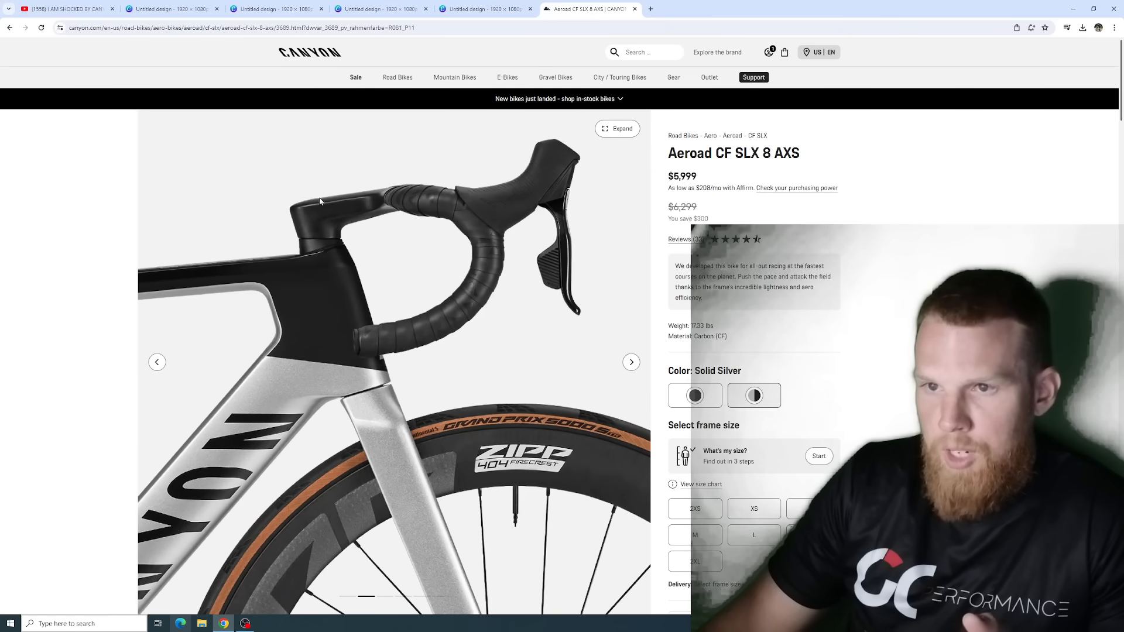
mouse_move(339, 152)
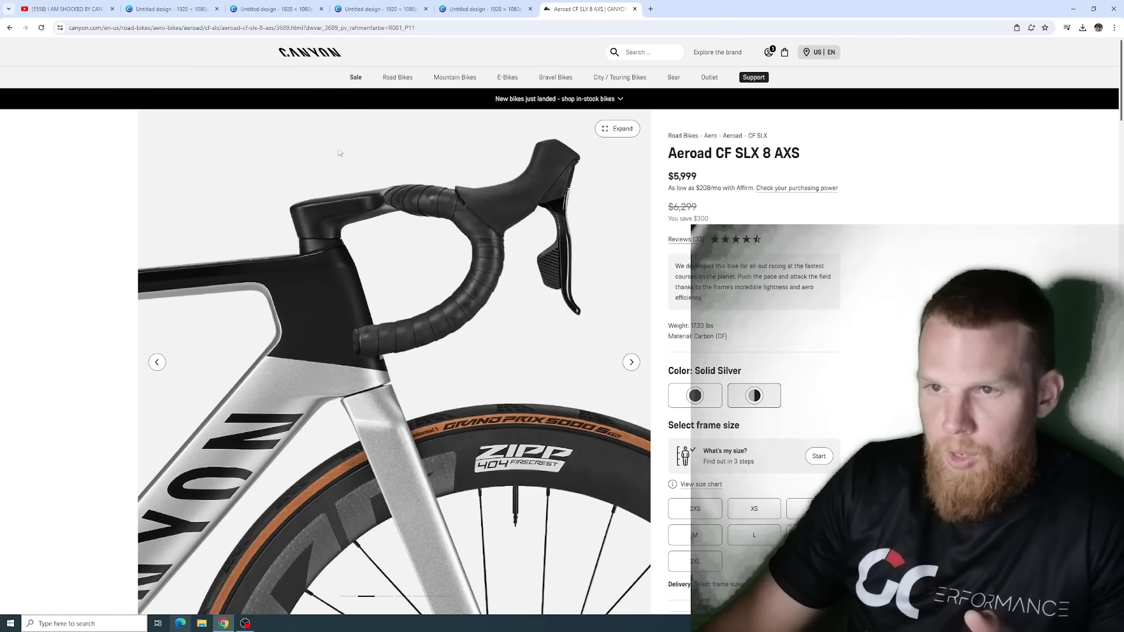
left_click(171, 9)
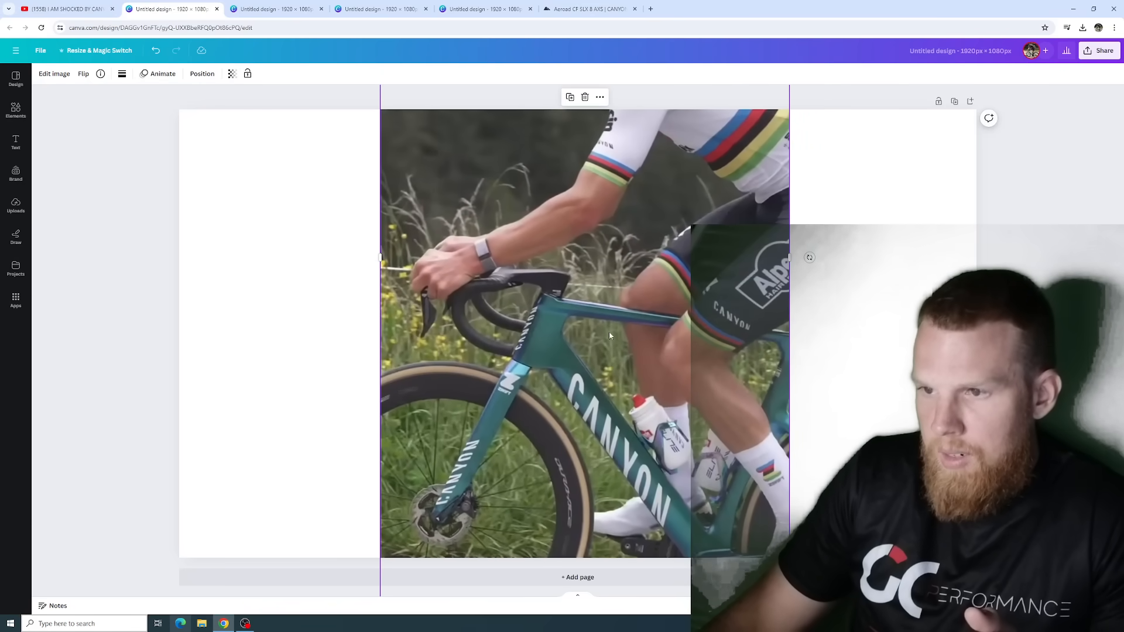
mouse_move(564, 294)
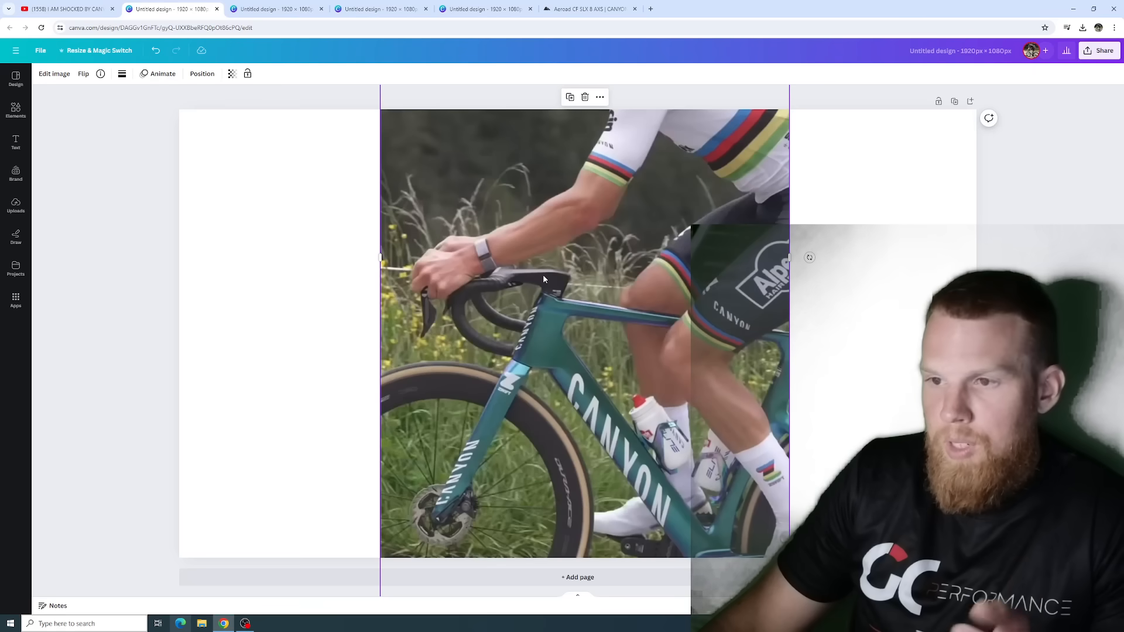
mouse_move(534, 269)
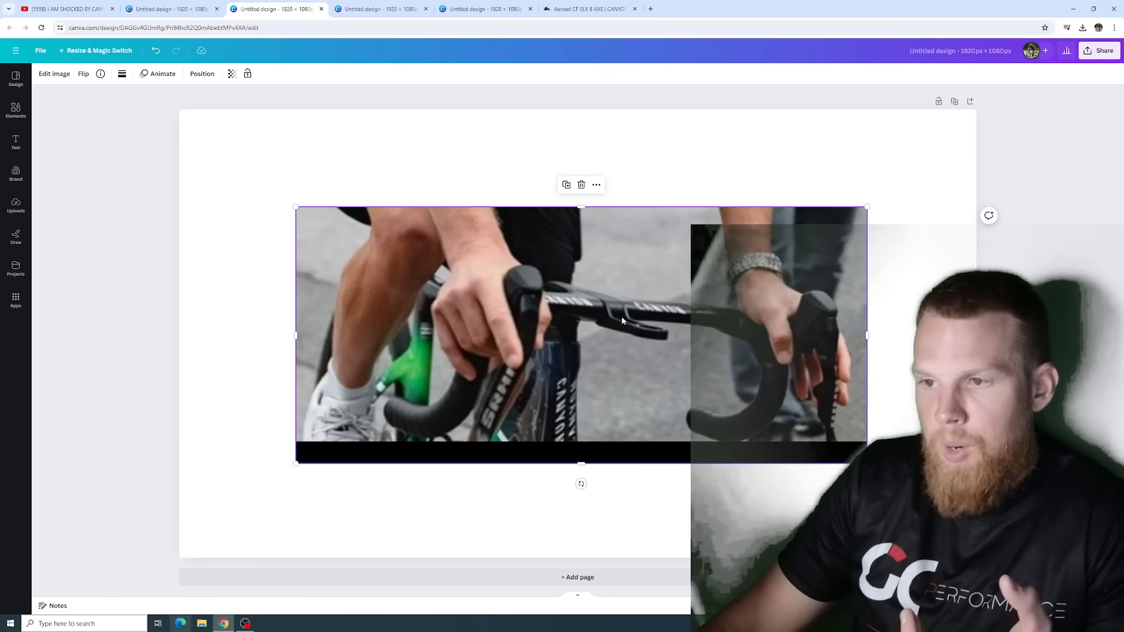
mouse_move(609, 315)
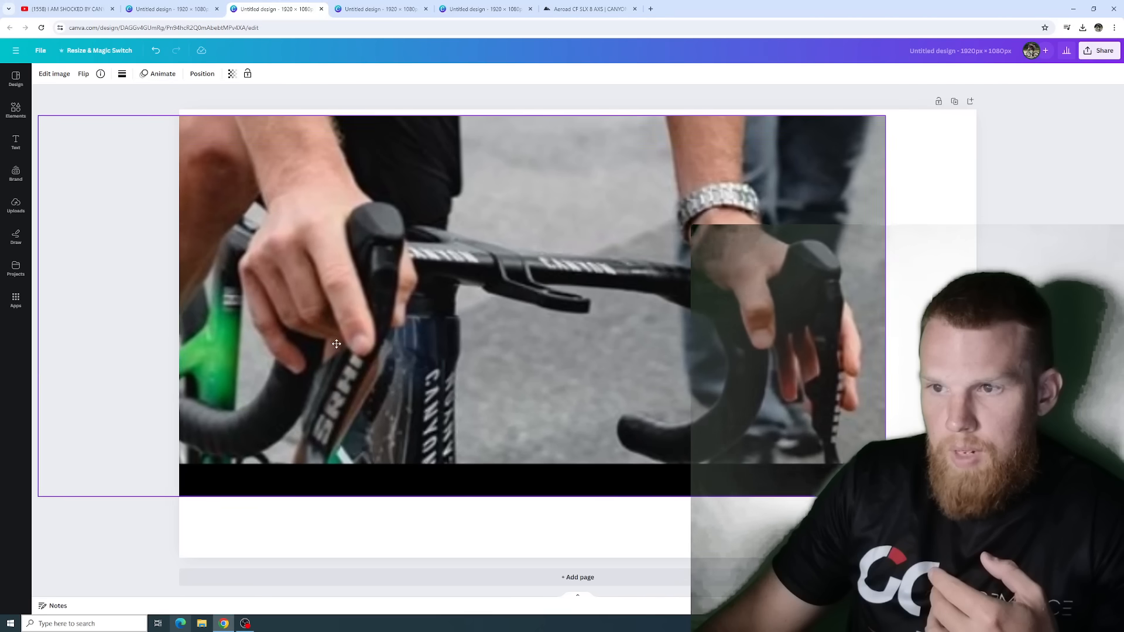
Step: Open the handlebar photo's Adjust settings and scroll down to the slider controls
left_click(53, 73)
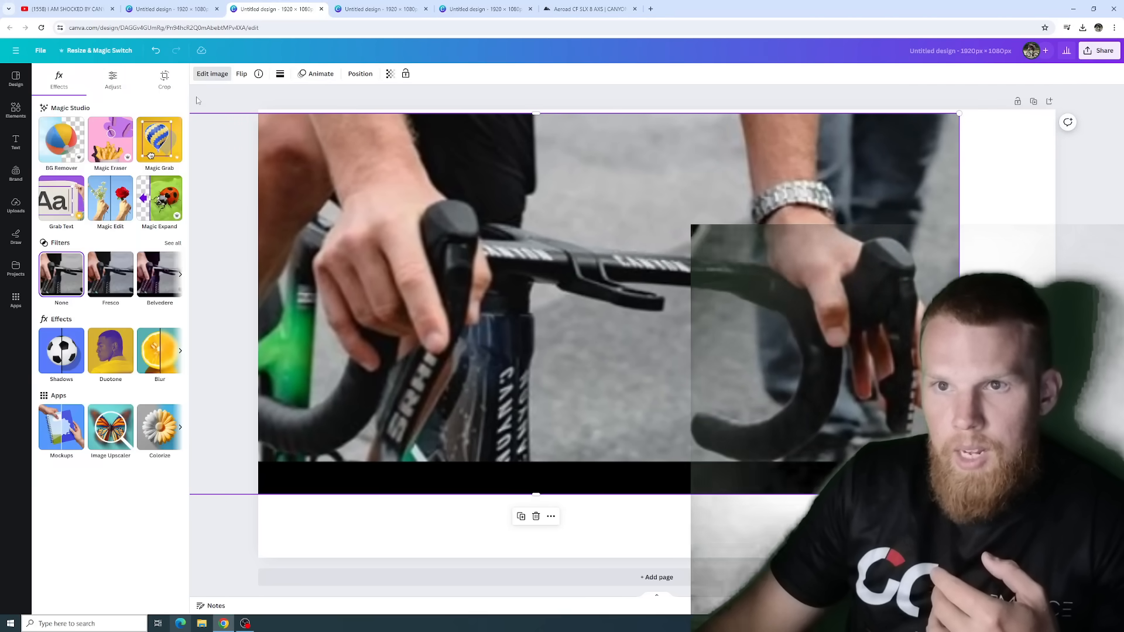
left_click(112, 79)
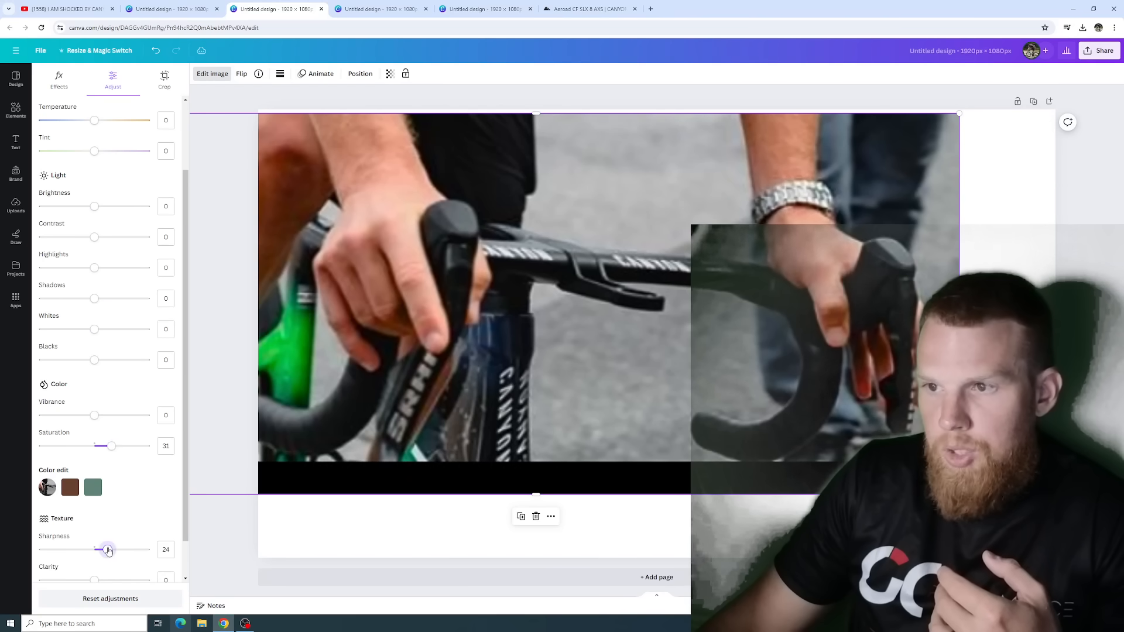
scroll("down", 3)
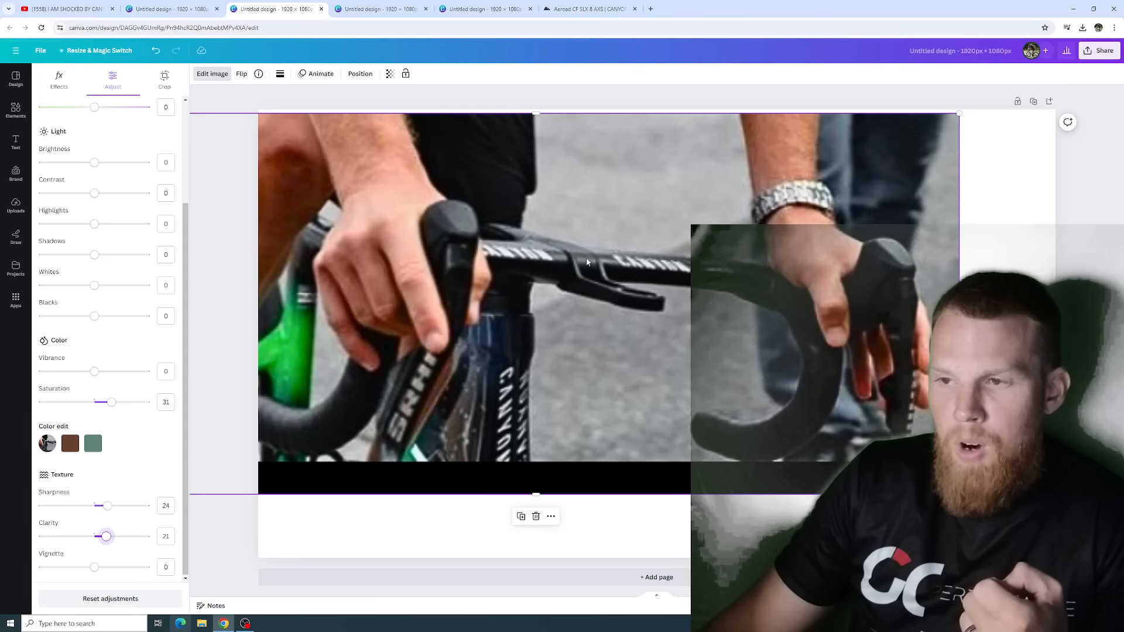
mouse_move(602, 278)
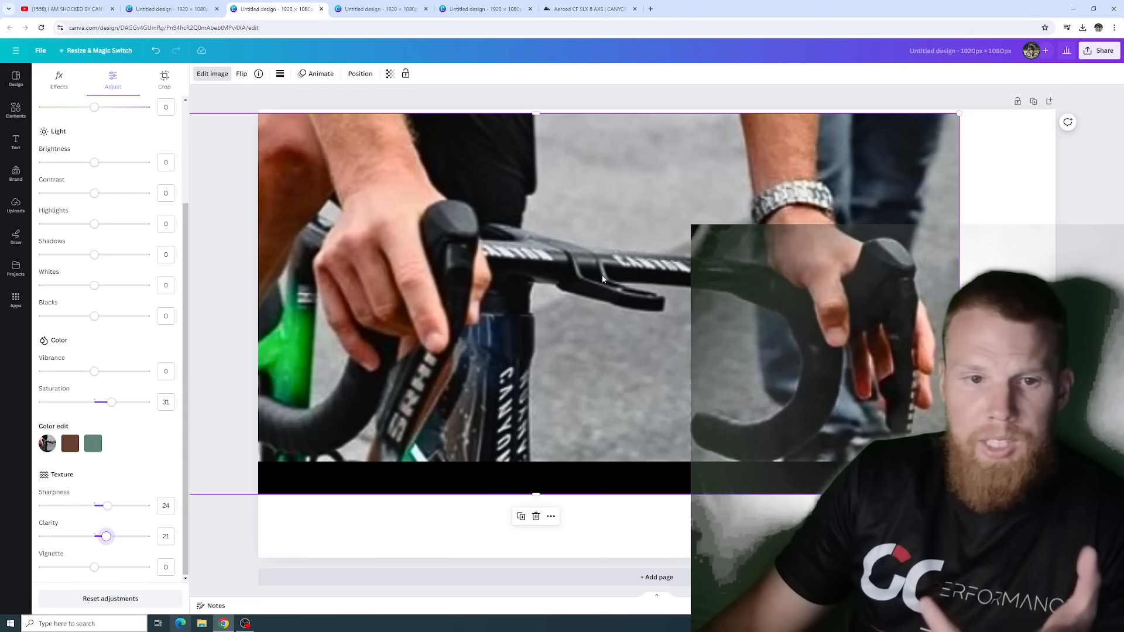
mouse_move(615, 268)
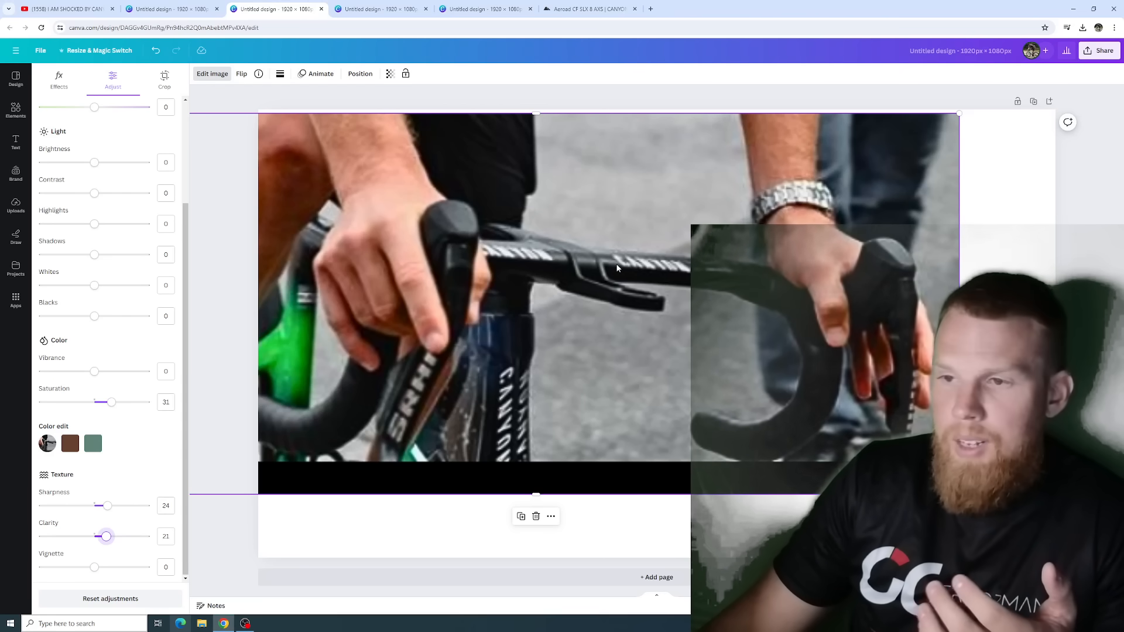
mouse_move(313, 19)
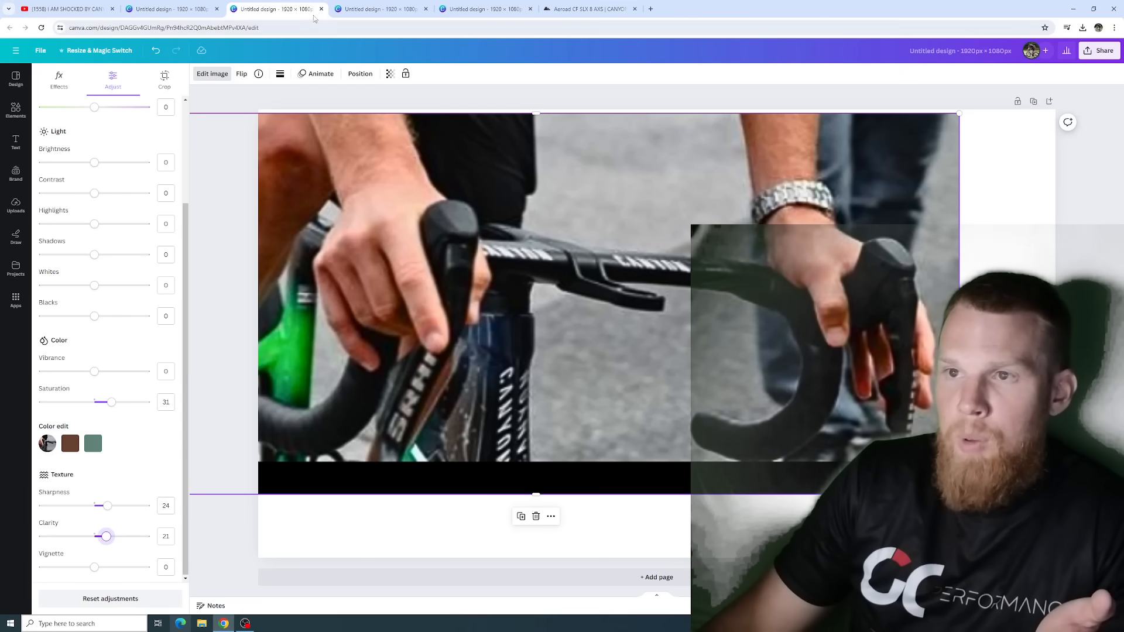
Step: Bring up the Canva design with the side-view spy photo
left_click(384, 9)
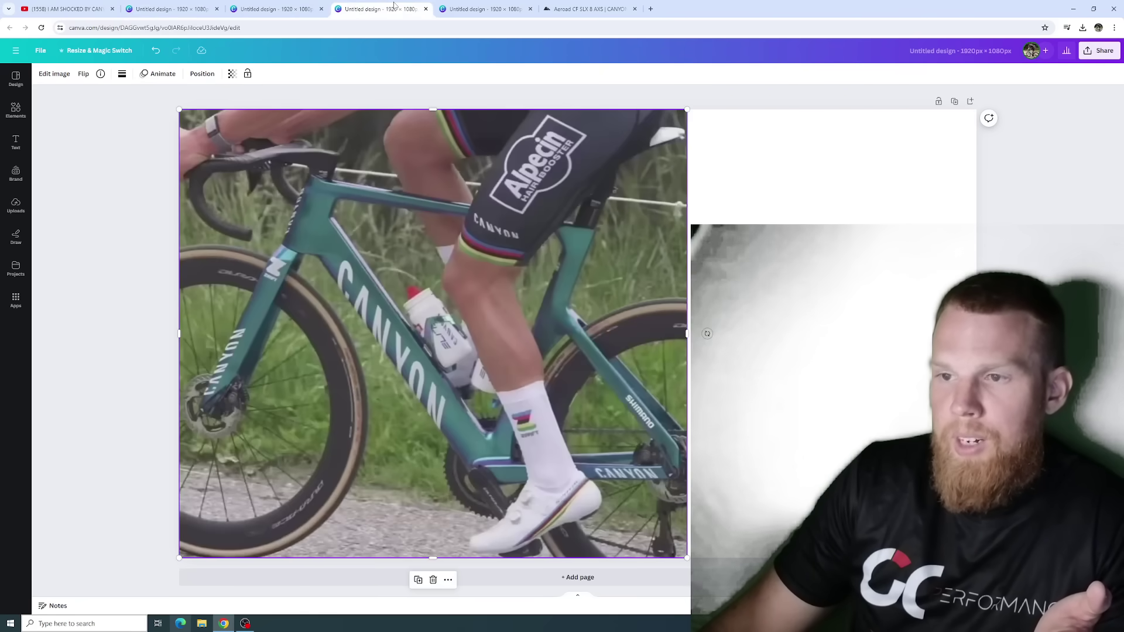
mouse_move(303, 156)
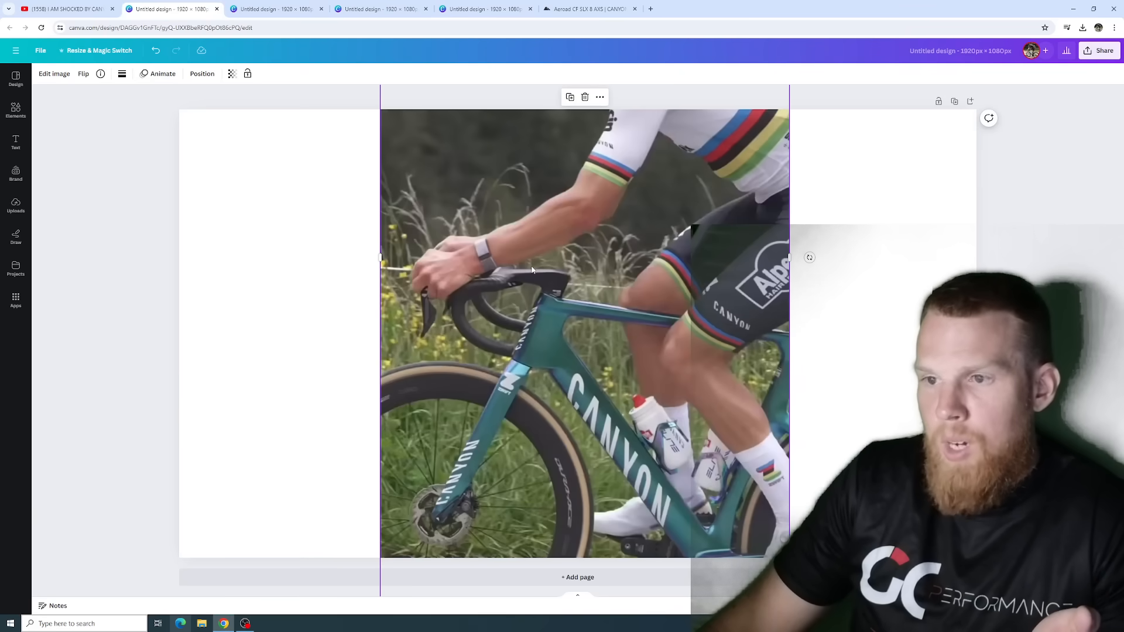
mouse_move(558, 309)
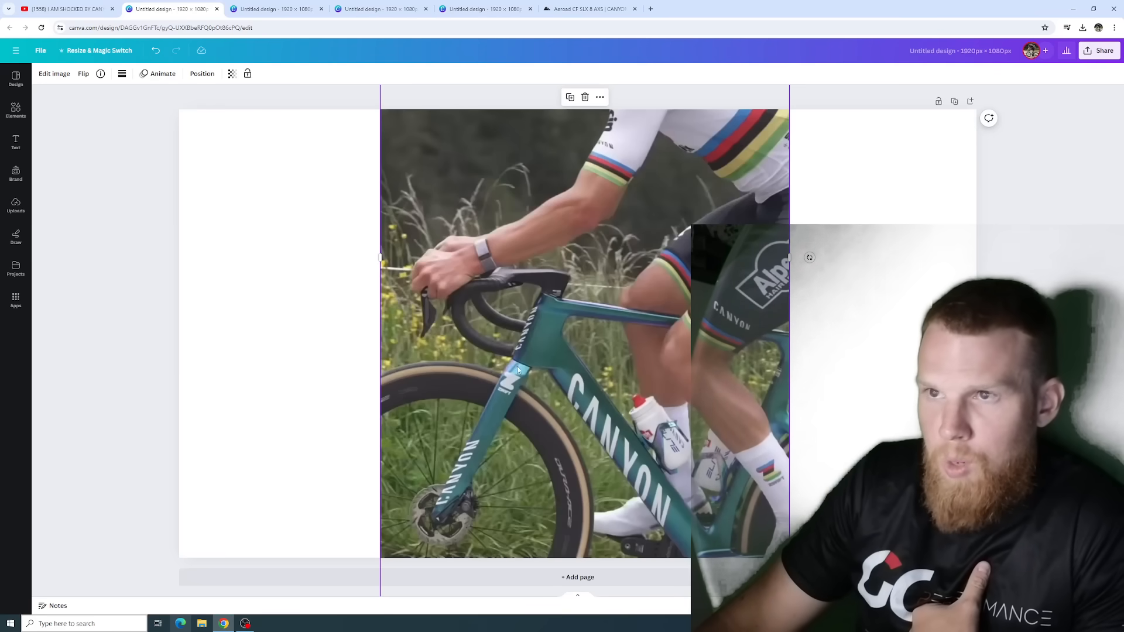
left_click(590, 9)
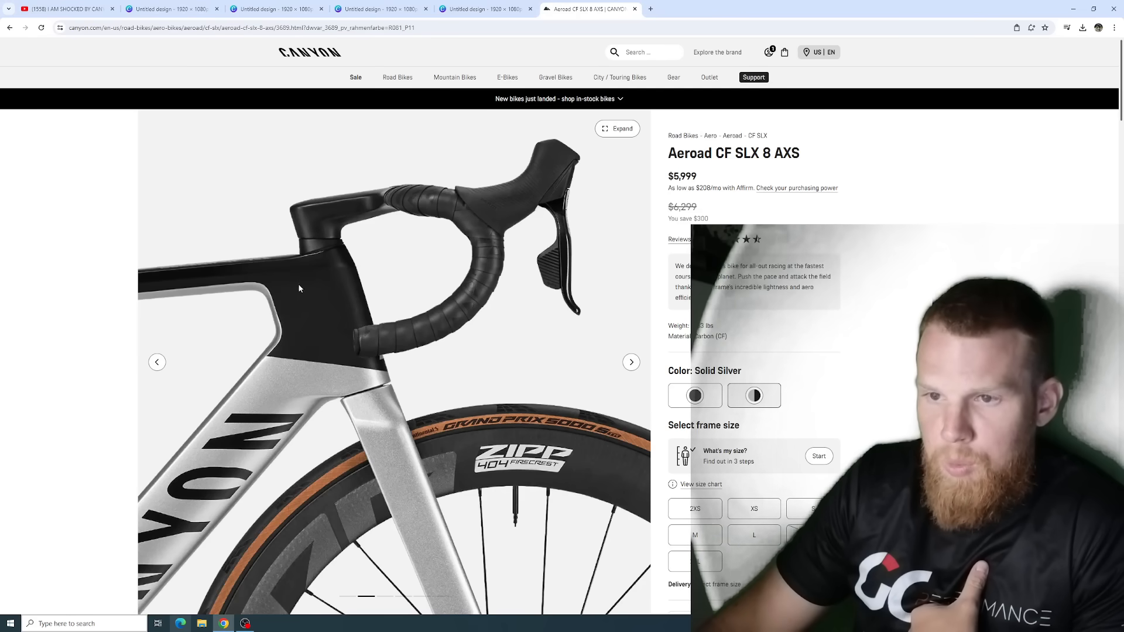
mouse_move(292, 271)
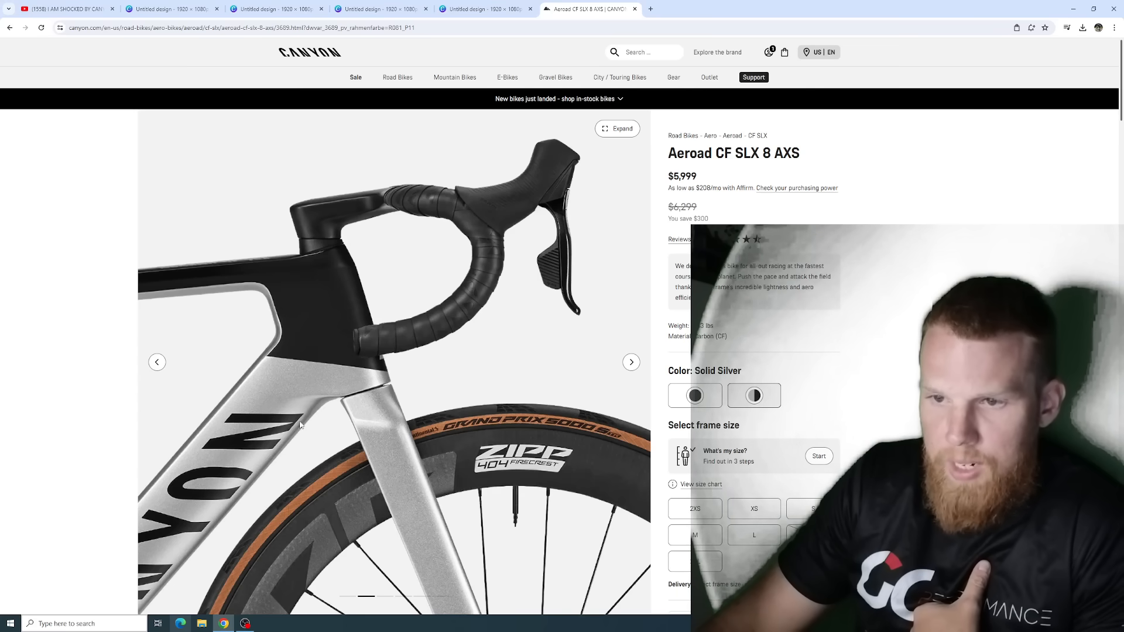
left_click(276, 9)
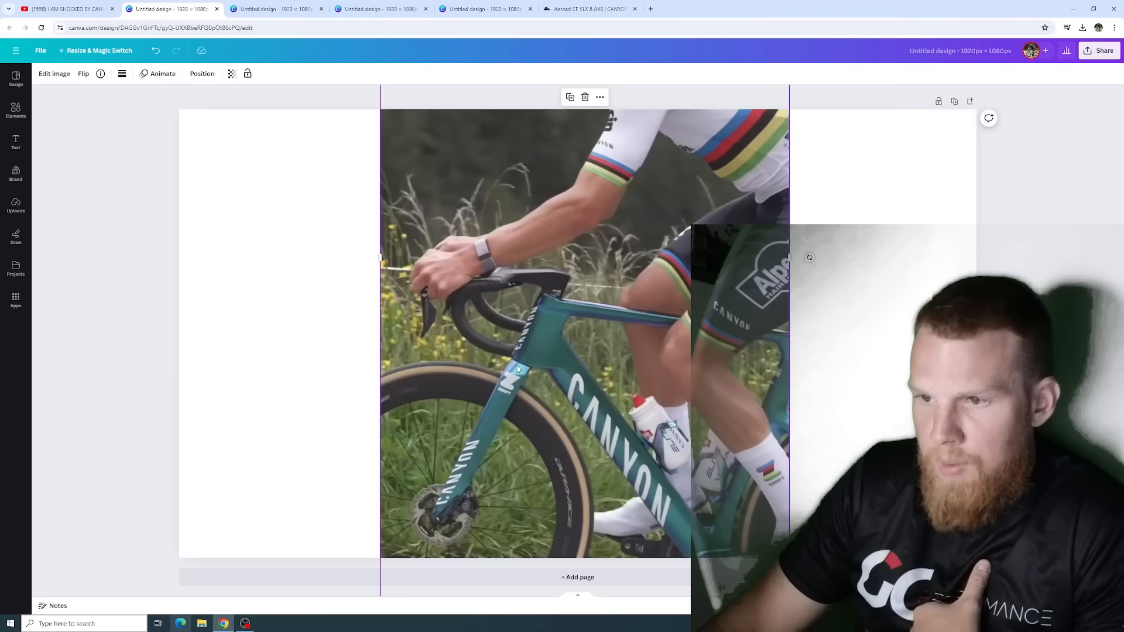
mouse_move(543, 329)
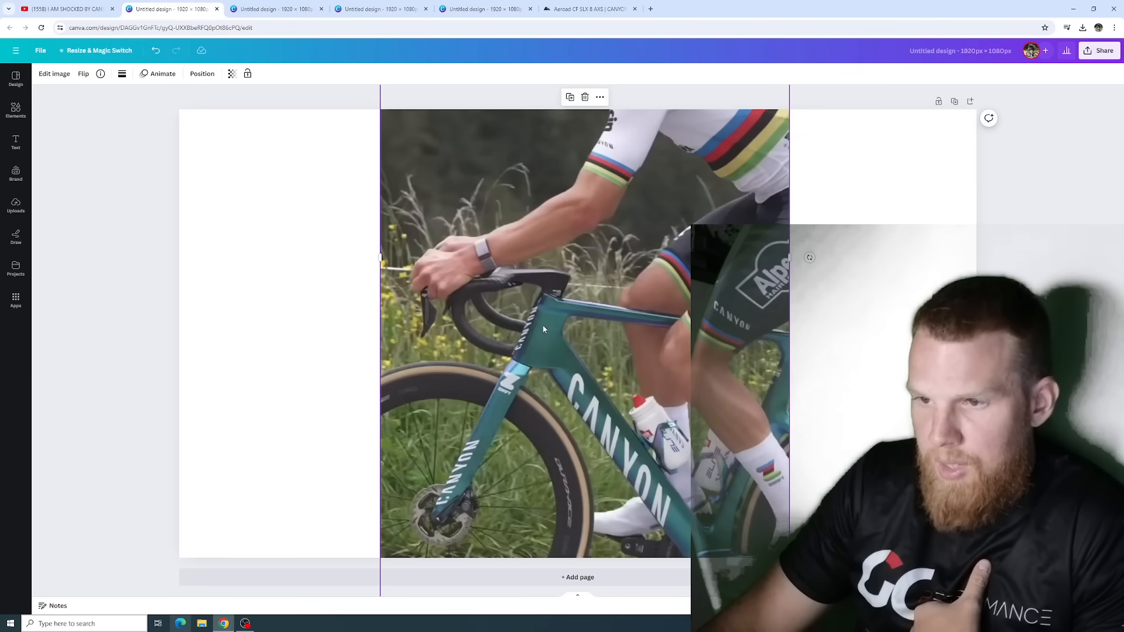
mouse_move(563, 128)
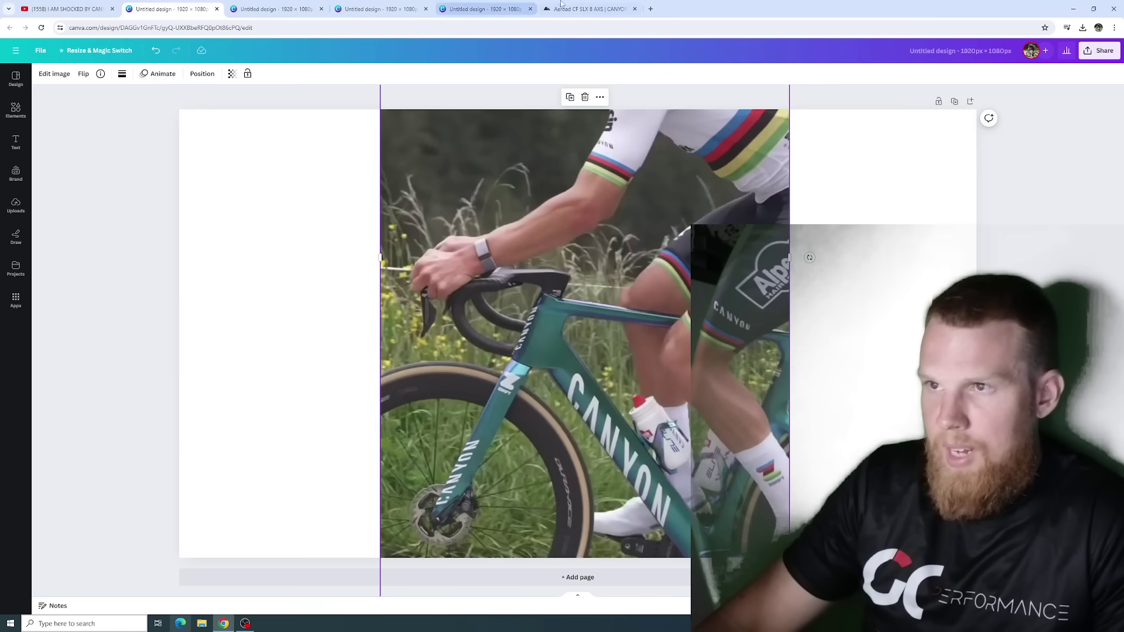
mouse_move(587, 9)
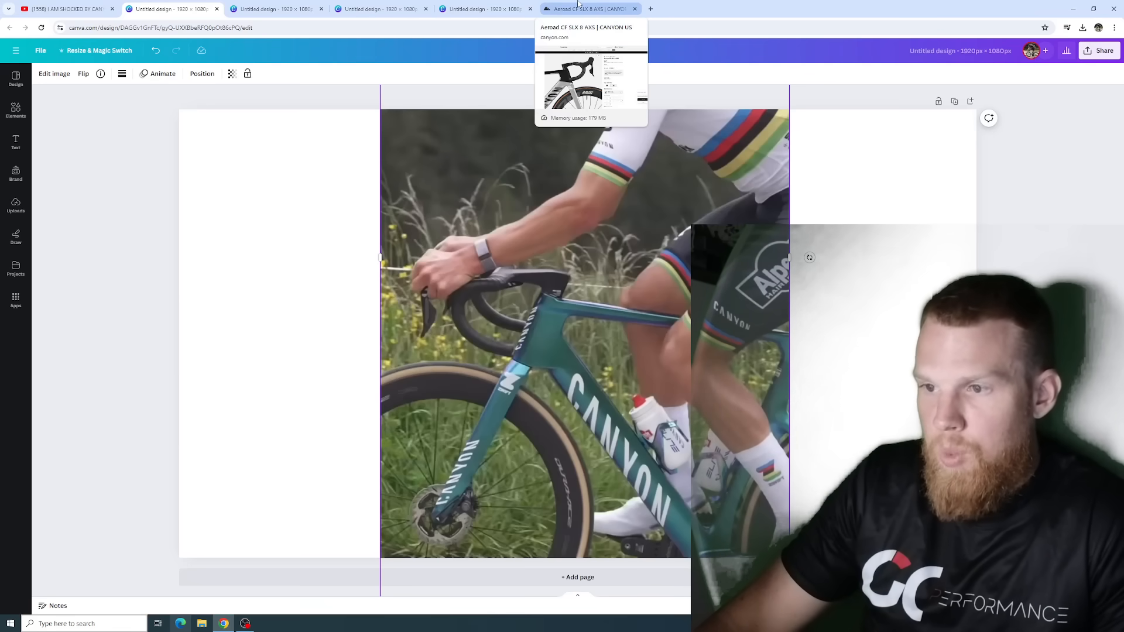
left_click(587, 9)
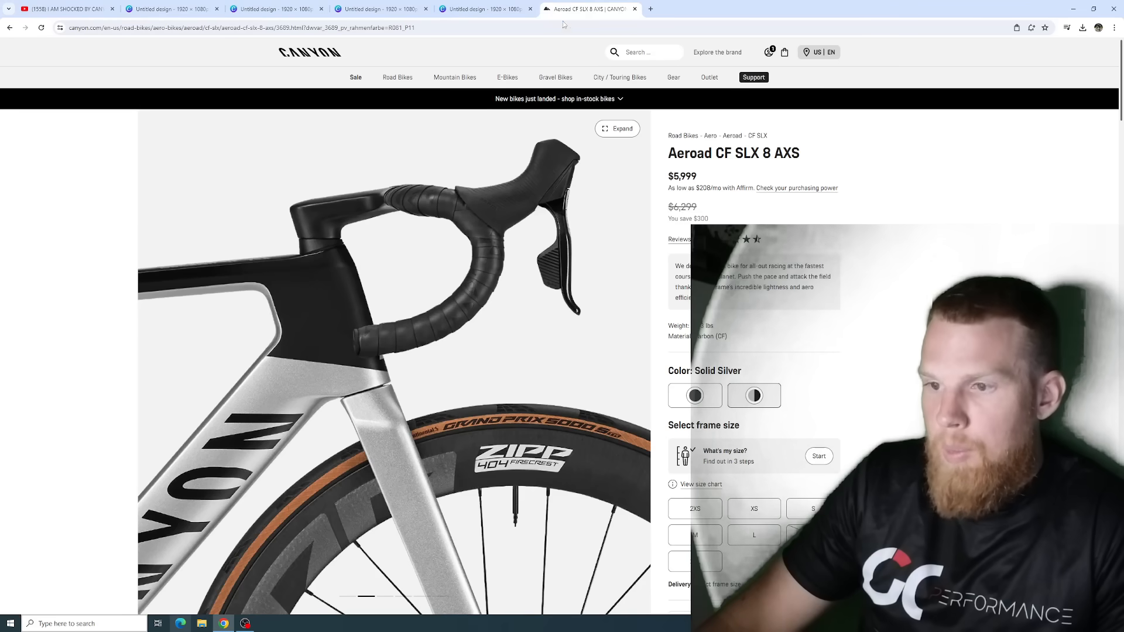
left_click(632, 362)
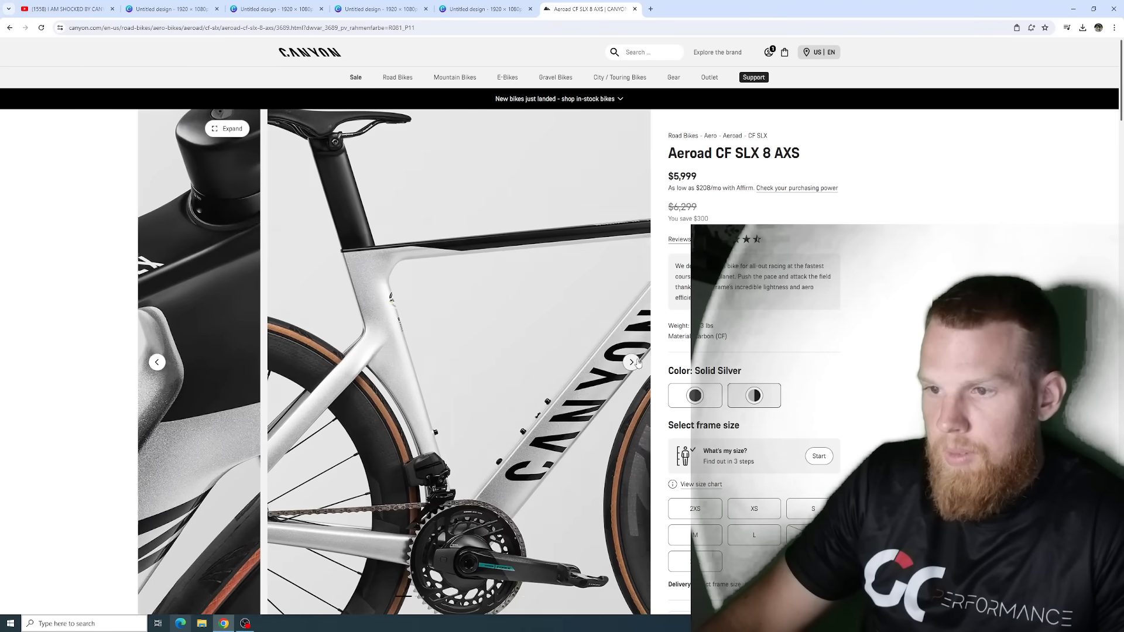
left_click(630, 362)
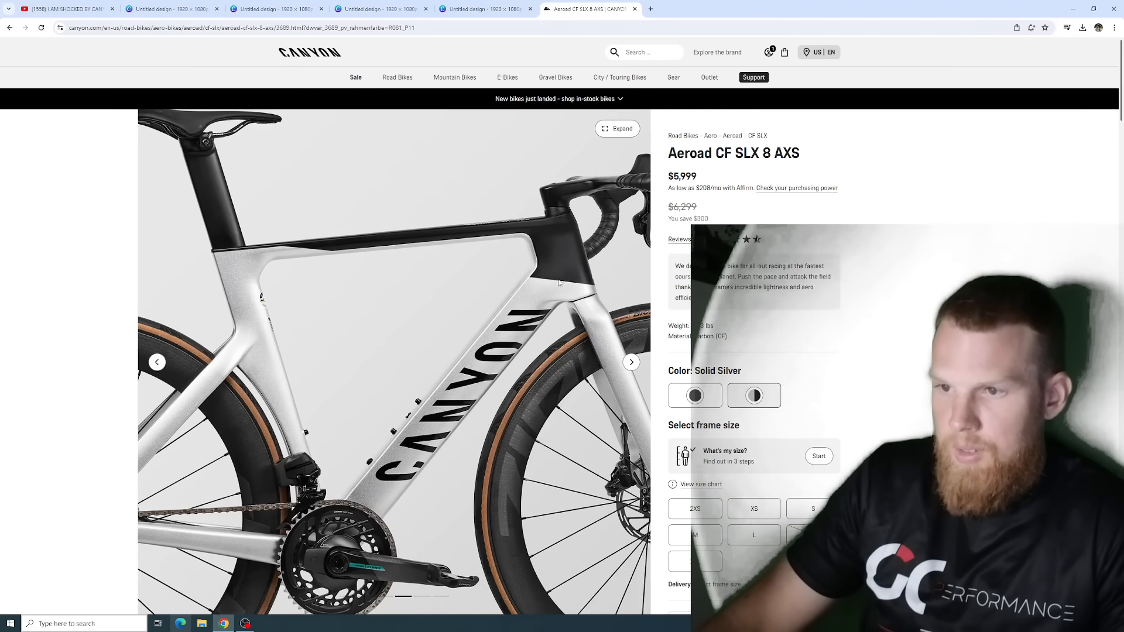
left_click(172, 9)
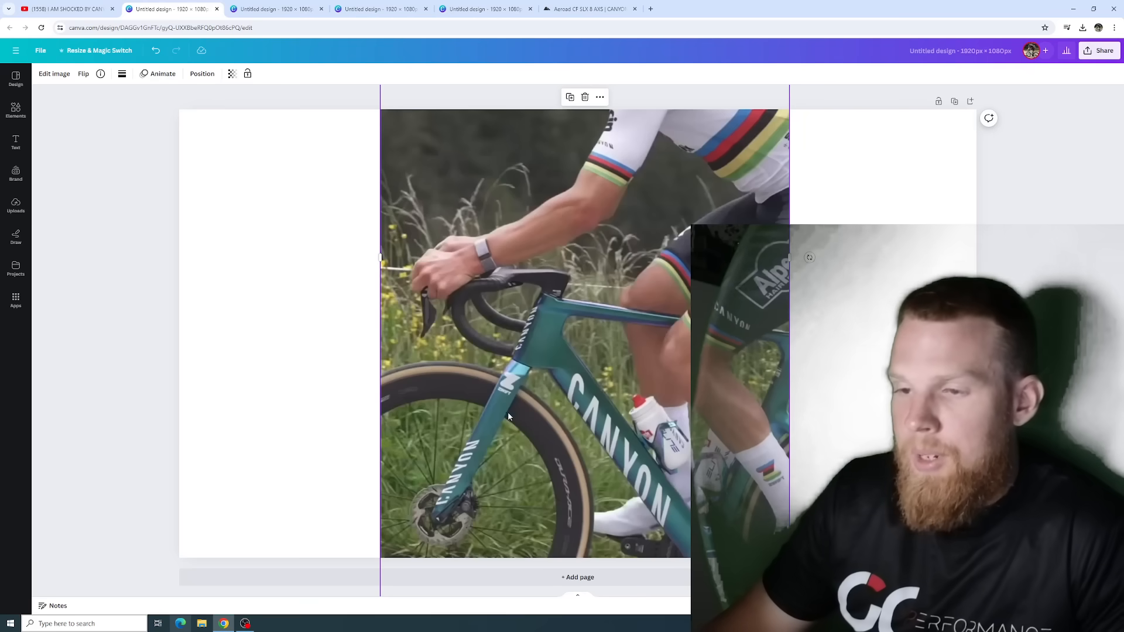
mouse_move(554, 368)
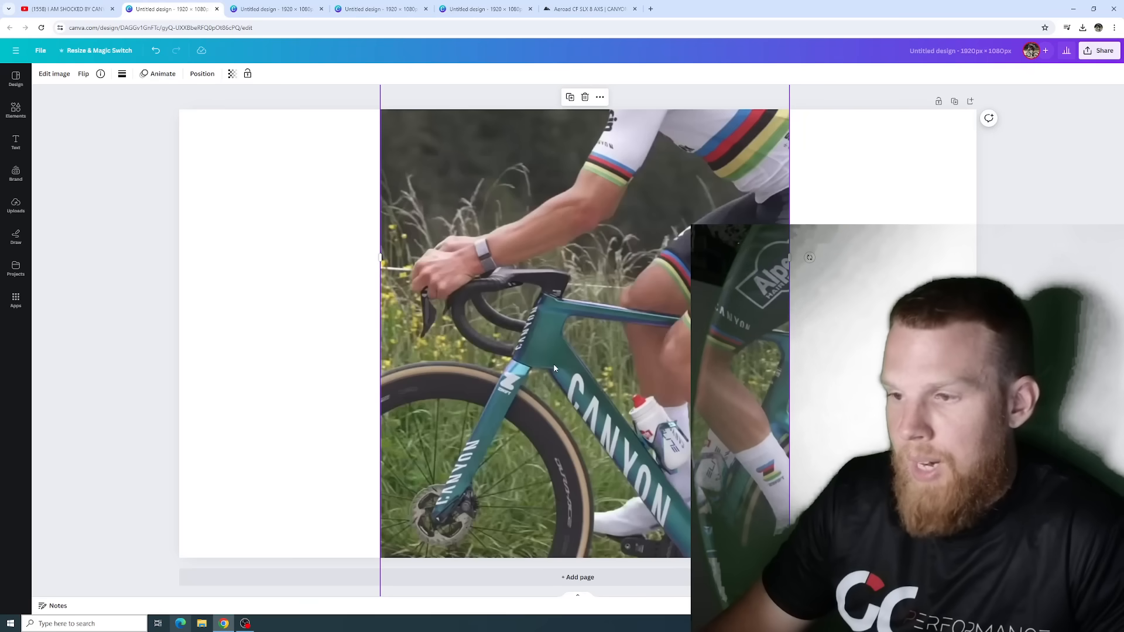
mouse_move(488, 424)
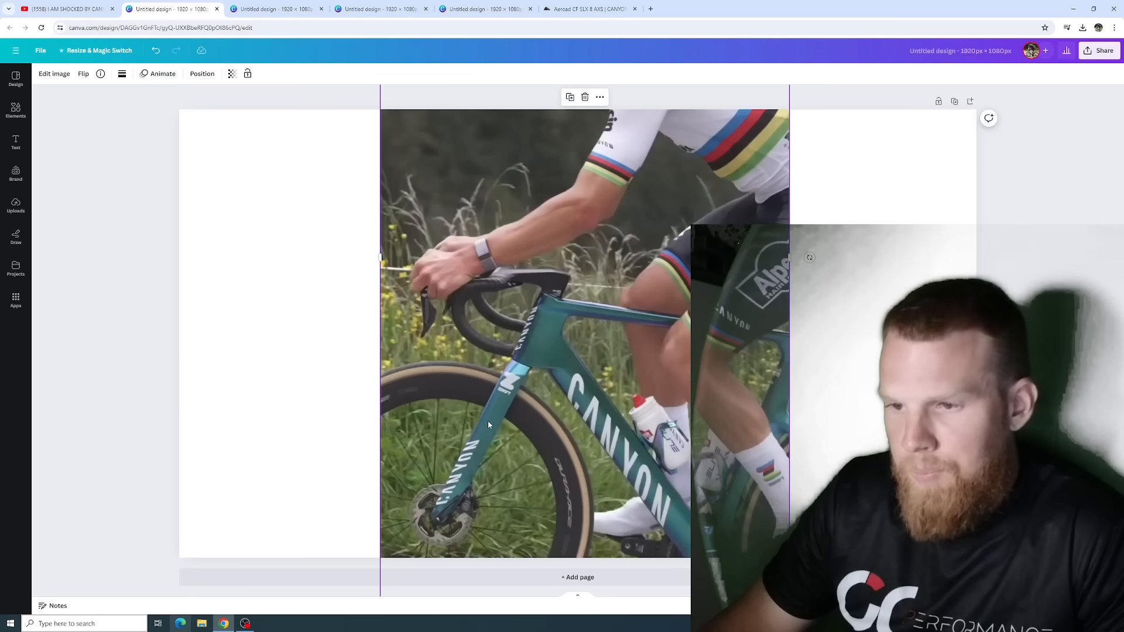
mouse_move(475, 454)
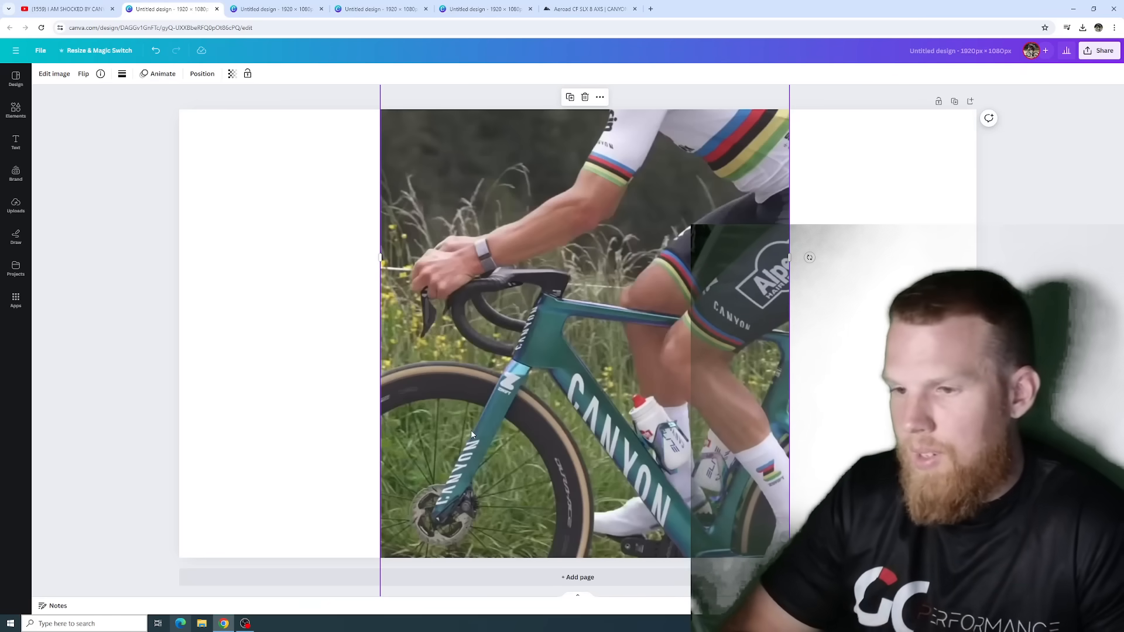
mouse_move(494, 432)
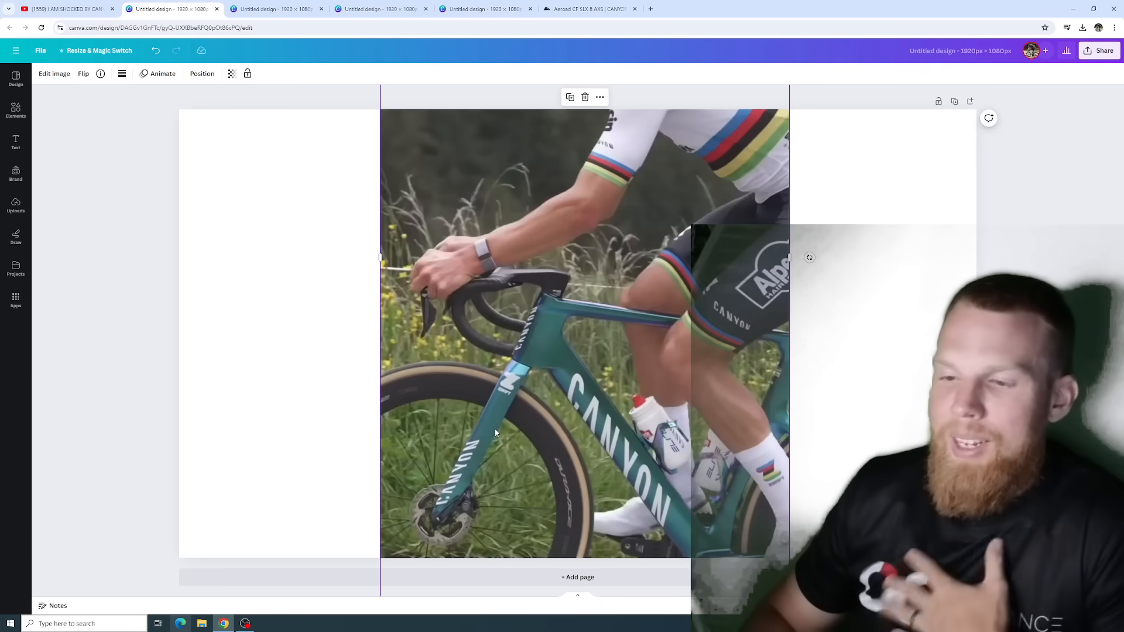
mouse_move(497, 410)
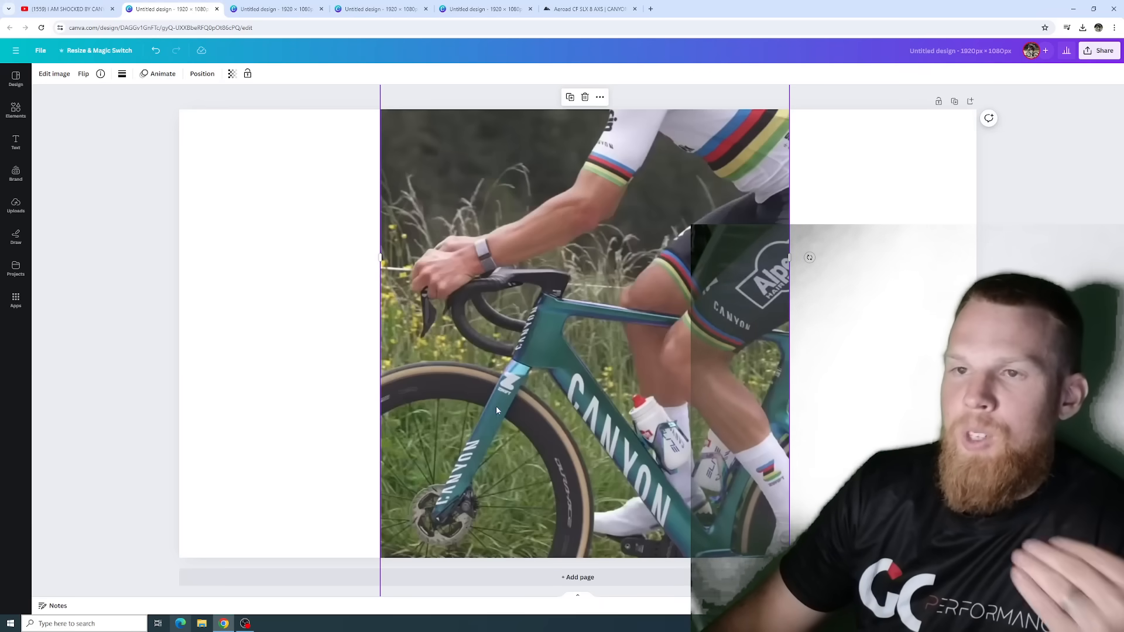
Step: Move from the handlebar spy photo tab to the fourth 'Untitled design' side-view tab
left_click(277, 9)
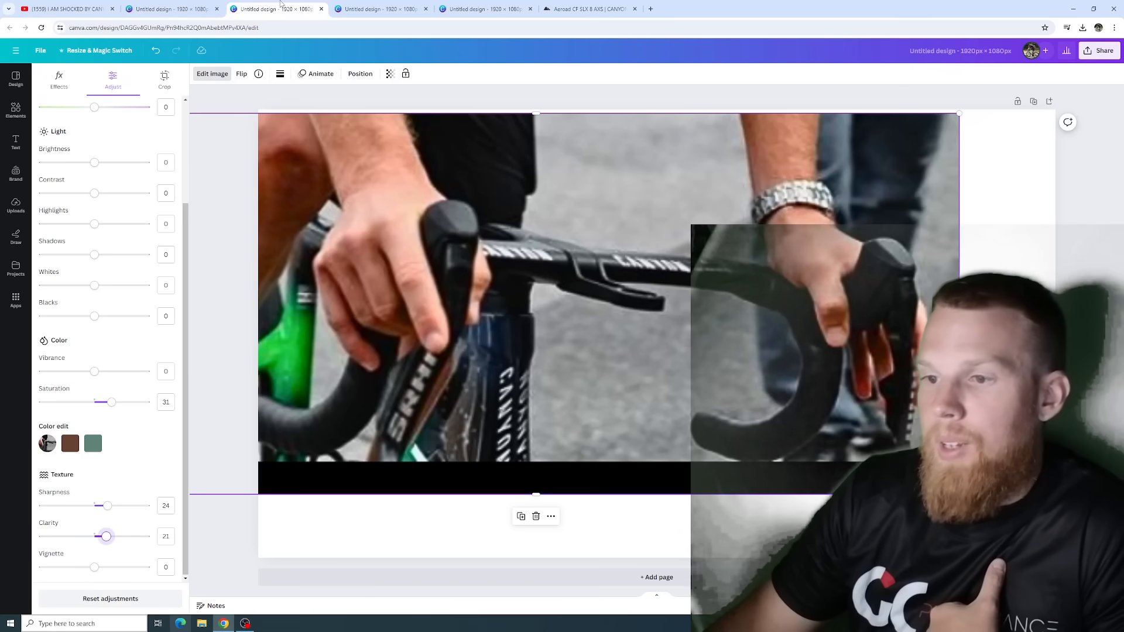
left_click(278, 9)
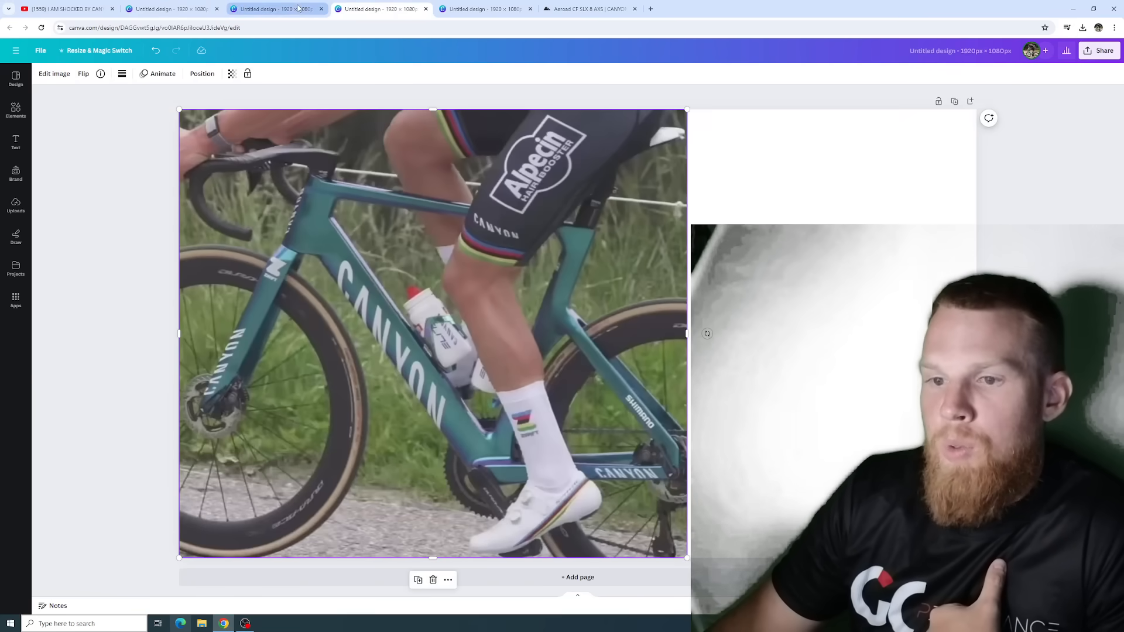
mouse_move(278, 9)
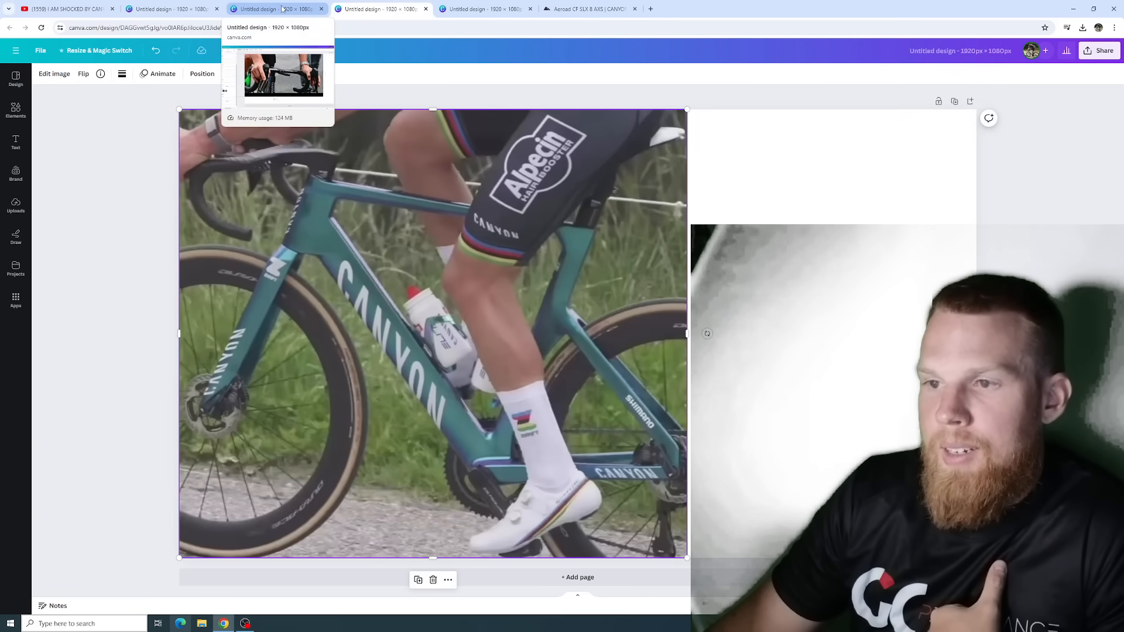
left_click(382, 9)
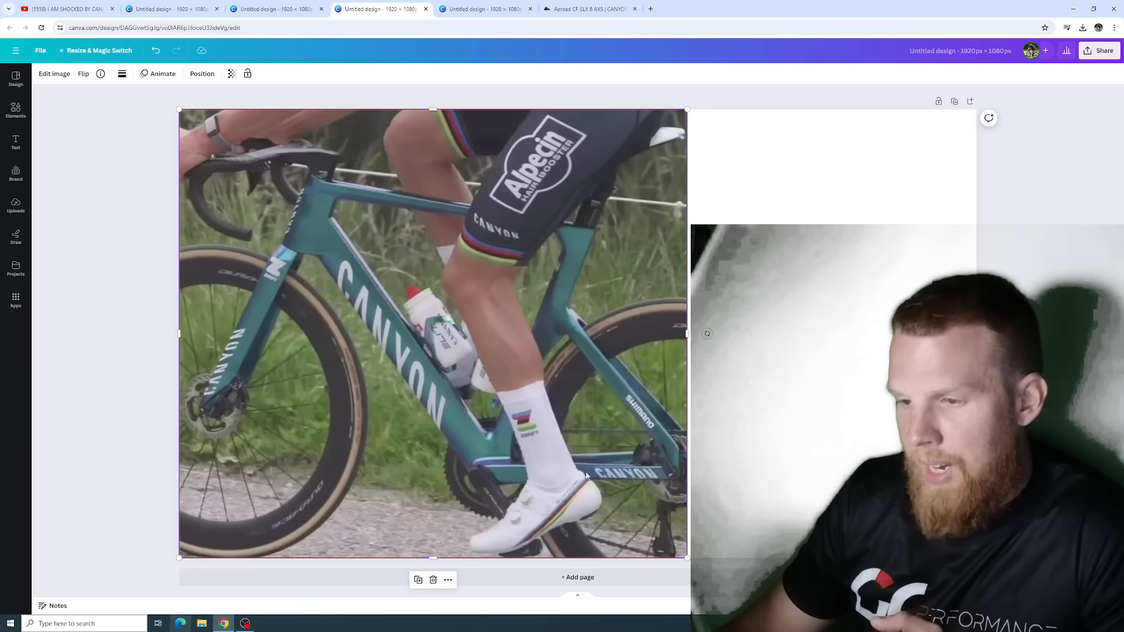
mouse_move(485, 467)
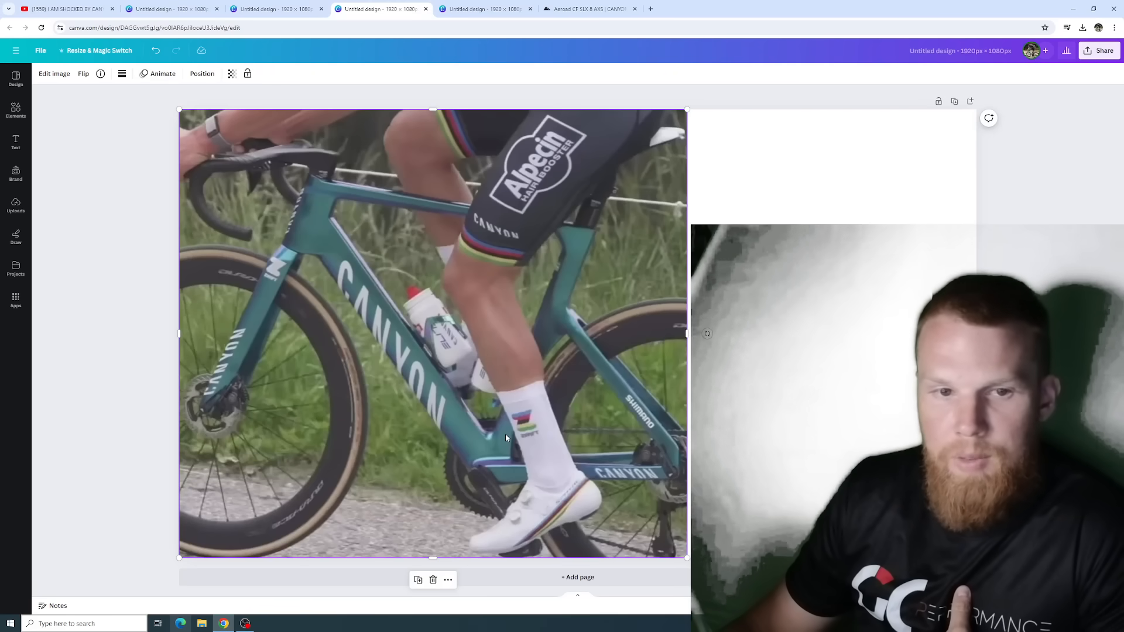
mouse_move(514, 479)
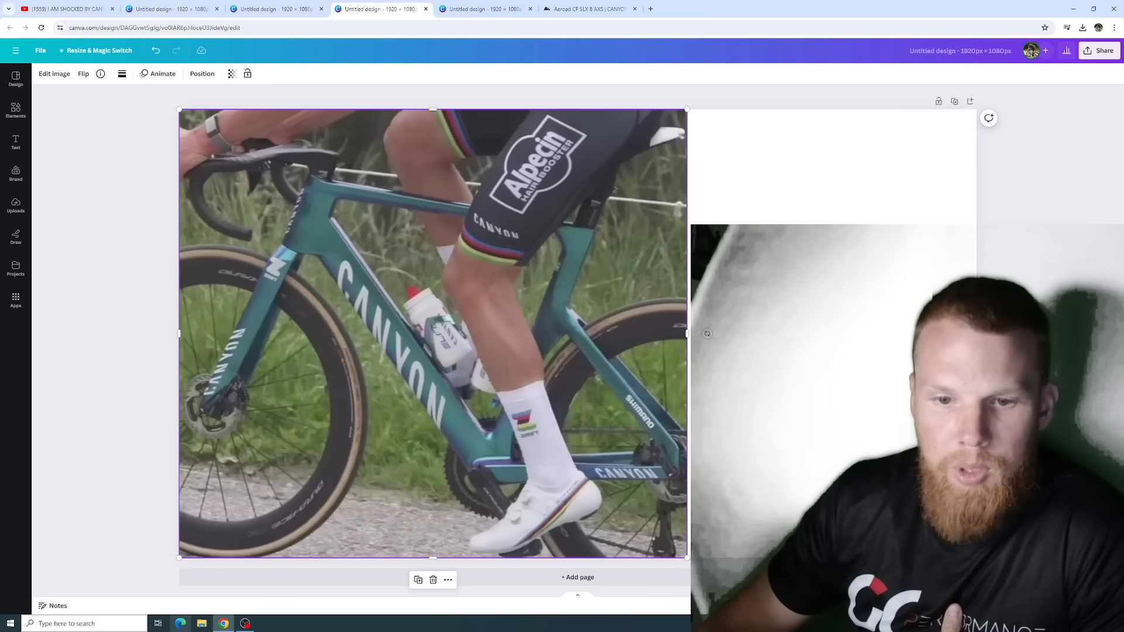
Step: Bring up the CANYON AEROAD CFR video, briefly revisit the side-view design, then return
left_click(65, 8)
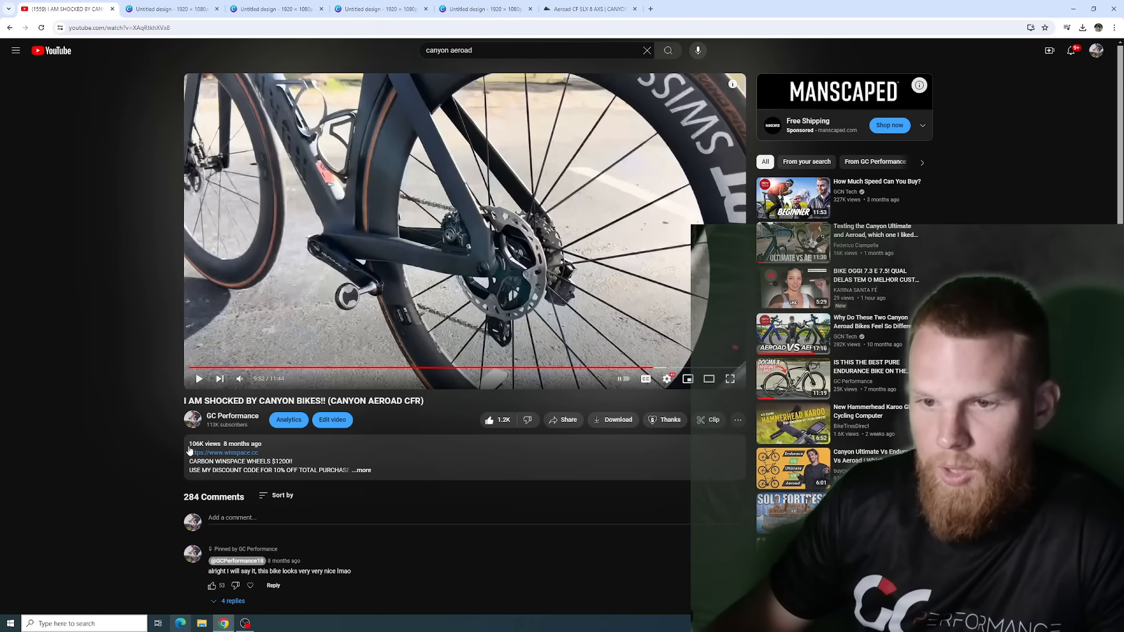
mouse_move(232, 416)
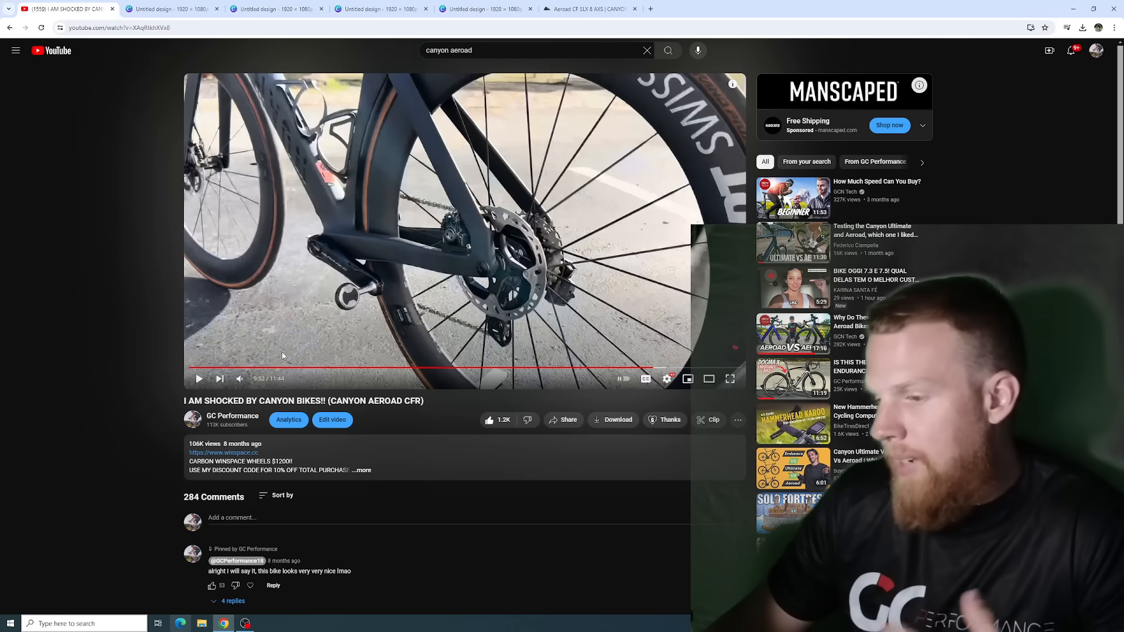
mouse_move(194, 319)
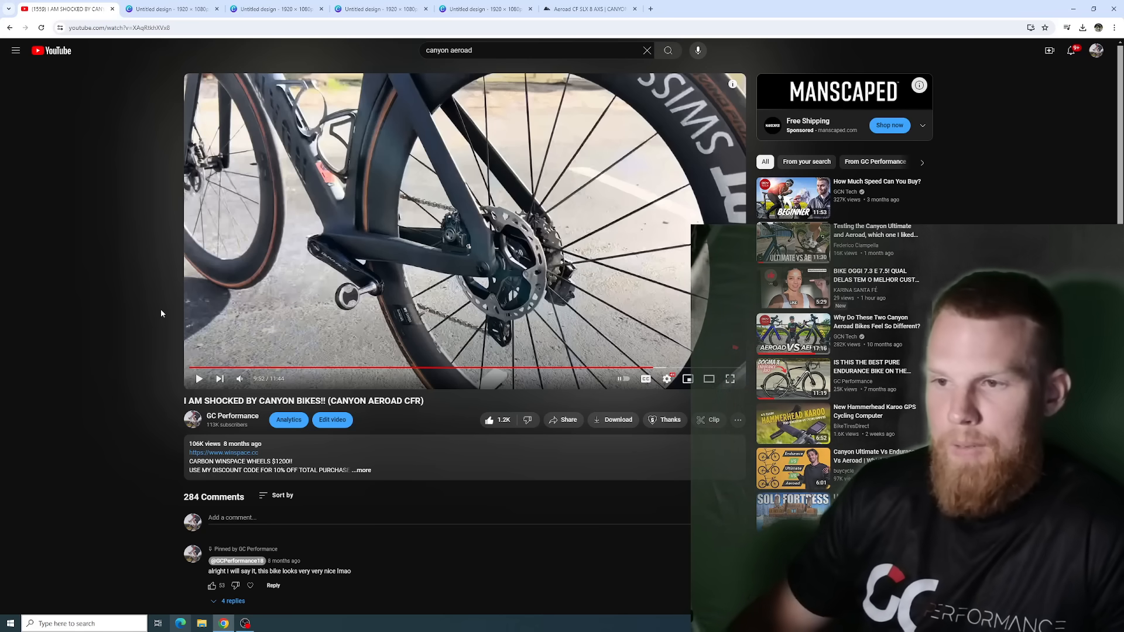
mouse_move(351, 227)
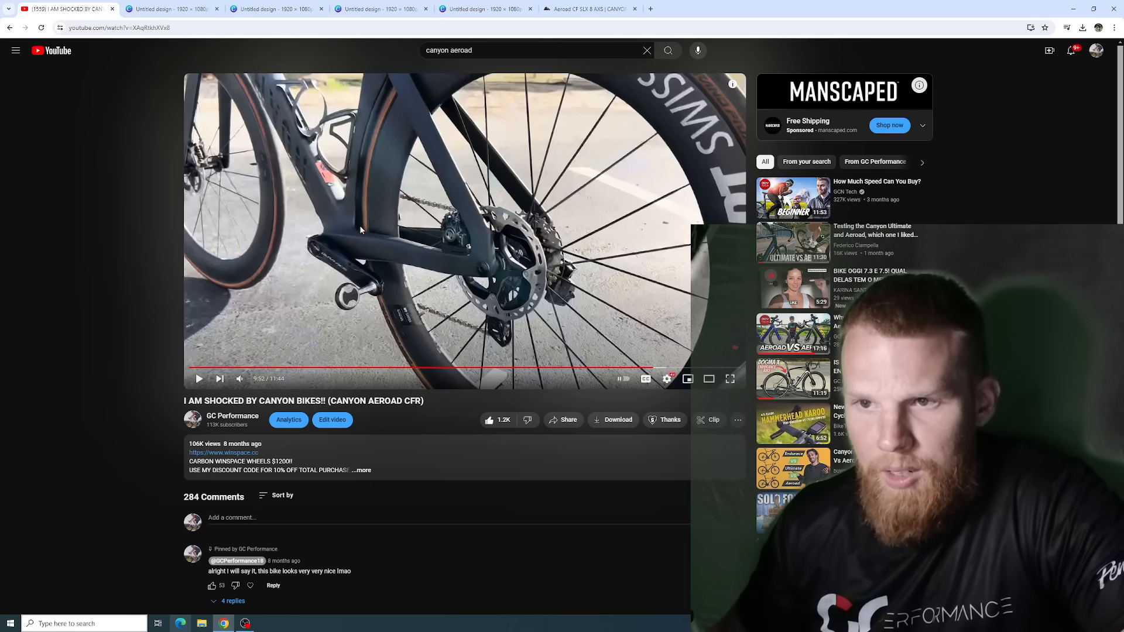
left_click(380, 8)
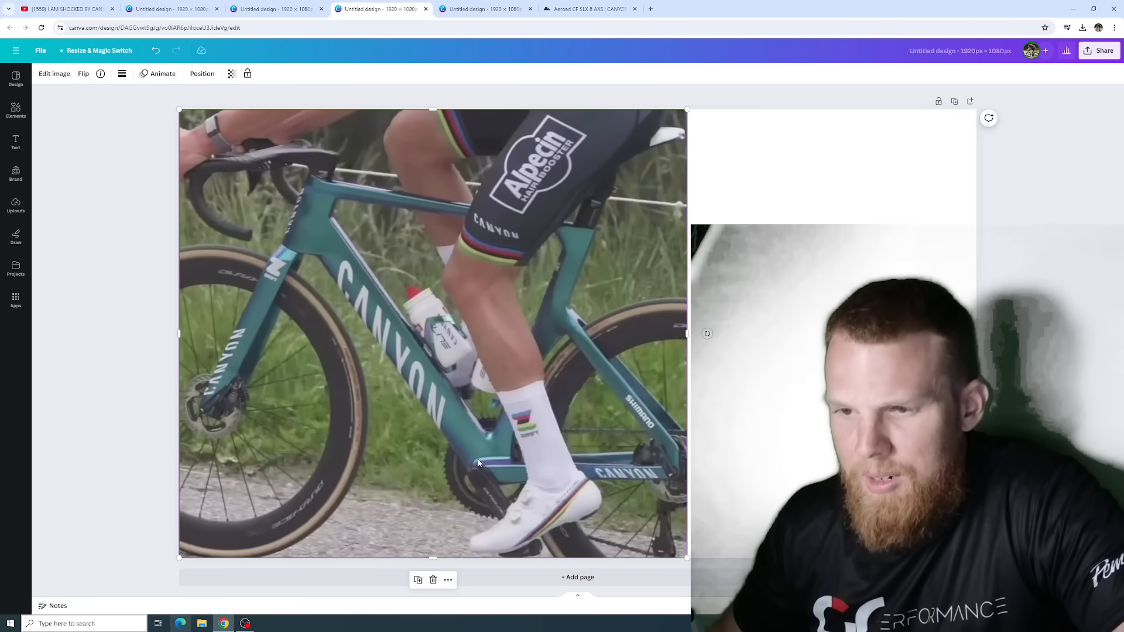
mouse_move(462, 460)
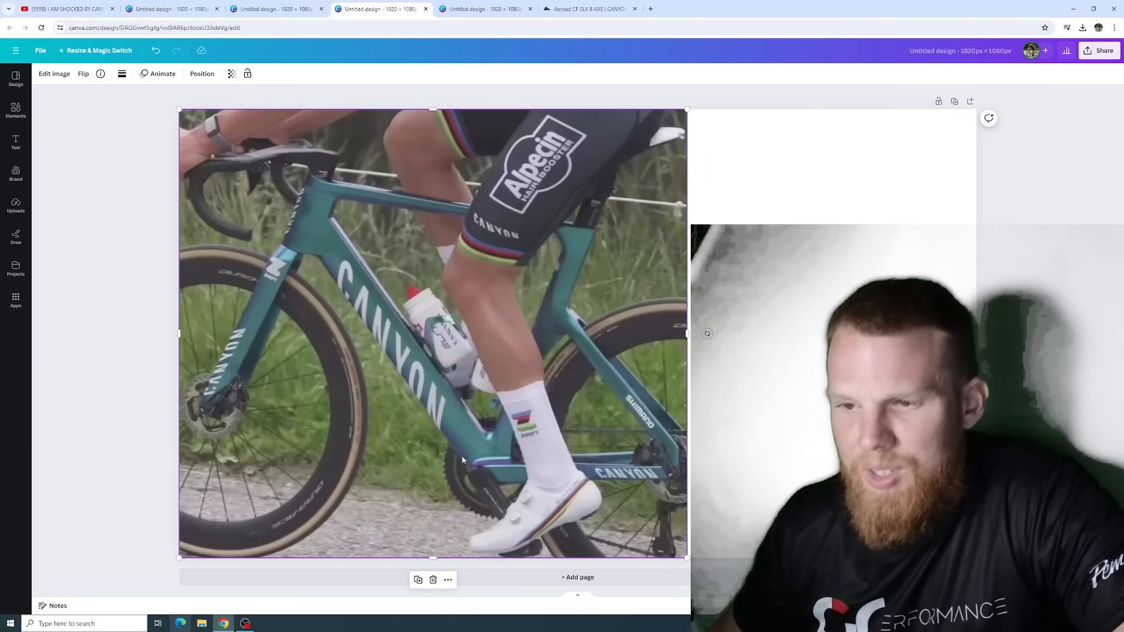
left_click(64, 9)
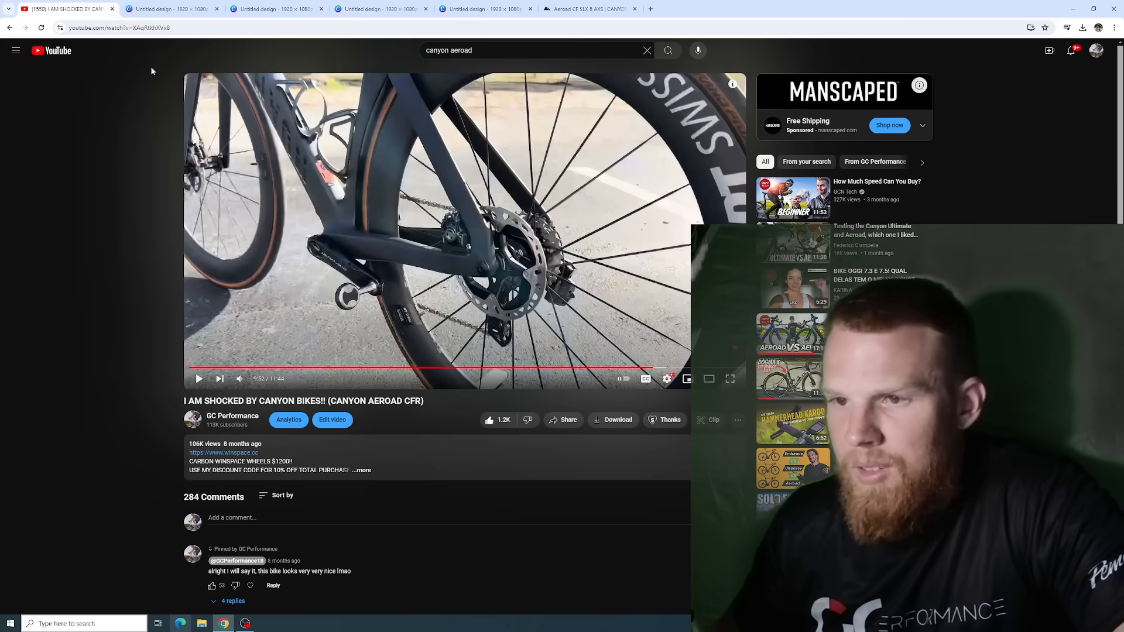
mouse_move(386, 243)
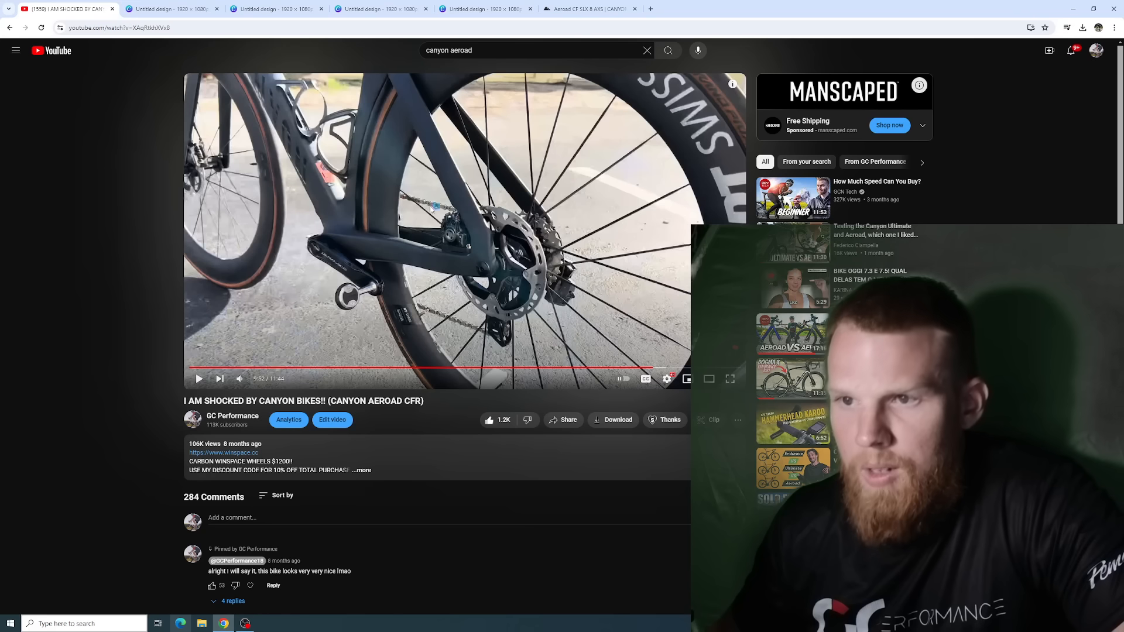
mouse_move(280, 368)
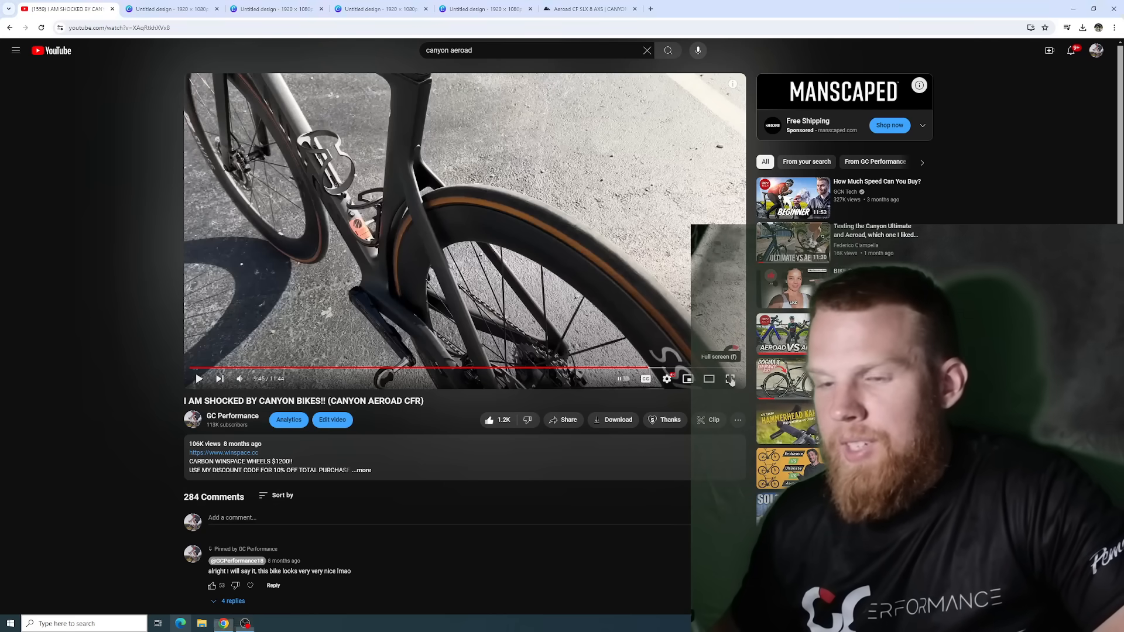
Step: Watch the Aeroad CFR video full screen, then exit back to the side-view Canva design
left_click(730, 378)
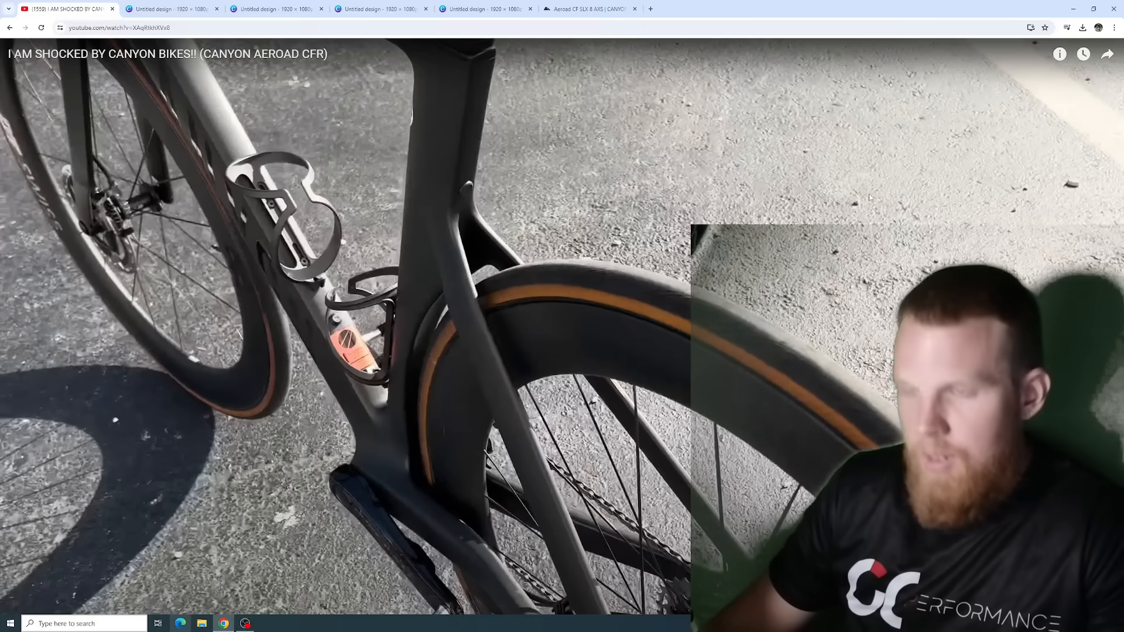
left_click(380, 9)
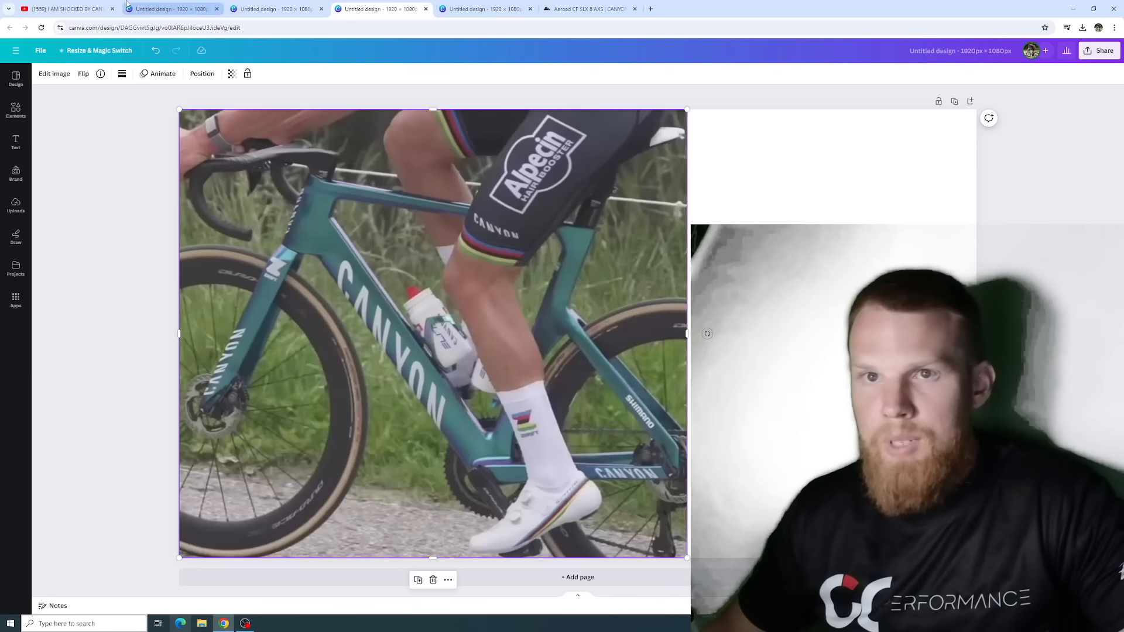
left_click(64, 9)
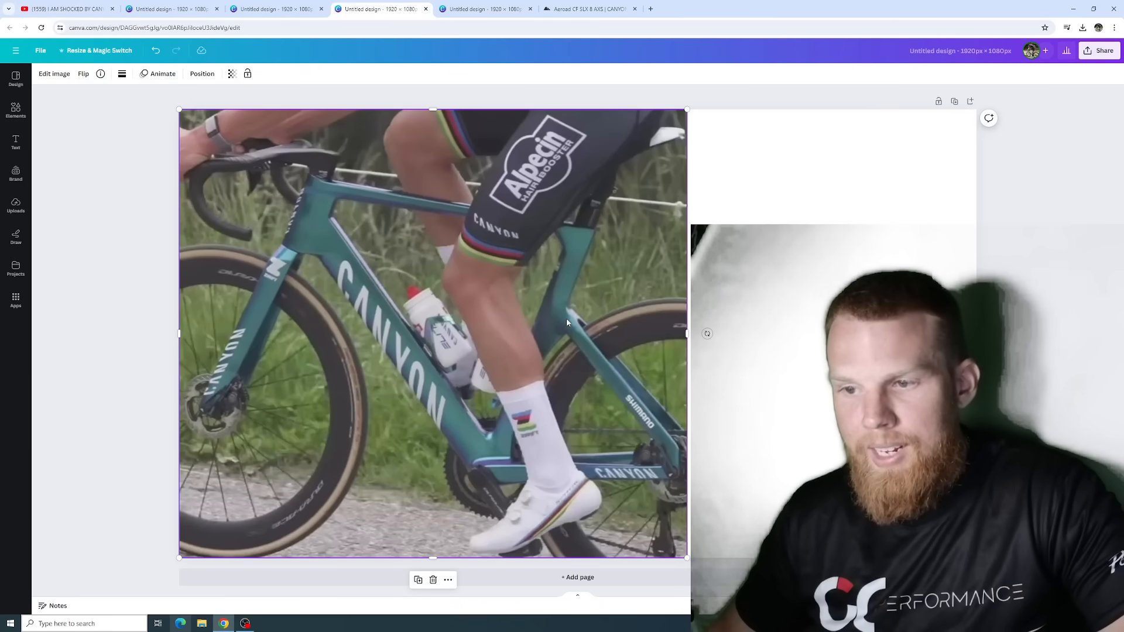
mouse_move(590, 240)
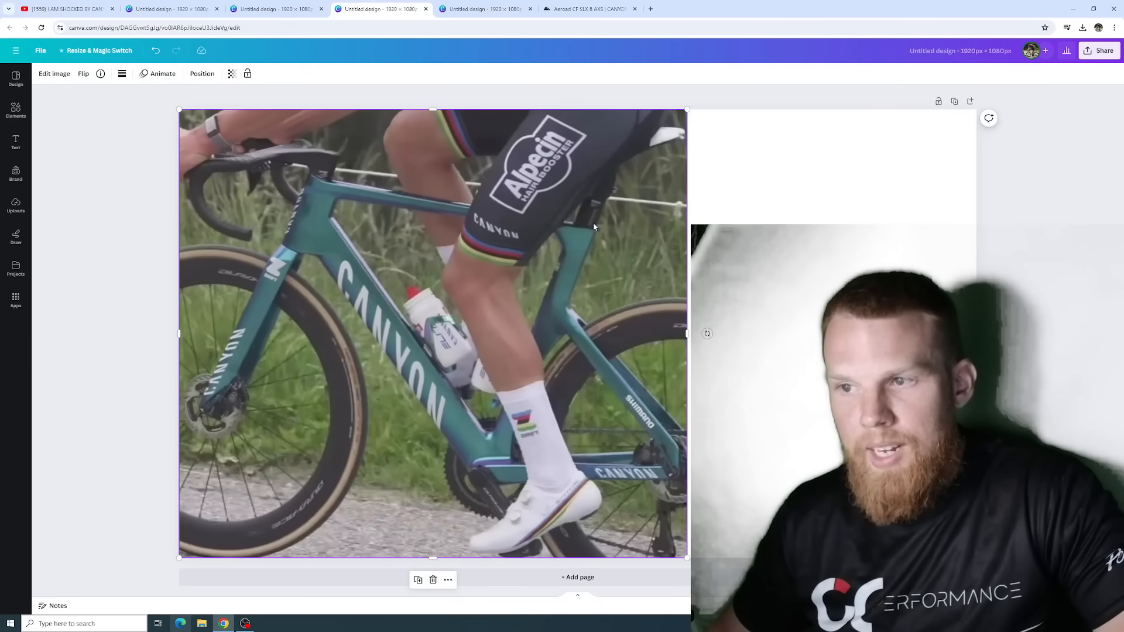
mouse_move(616, 172)
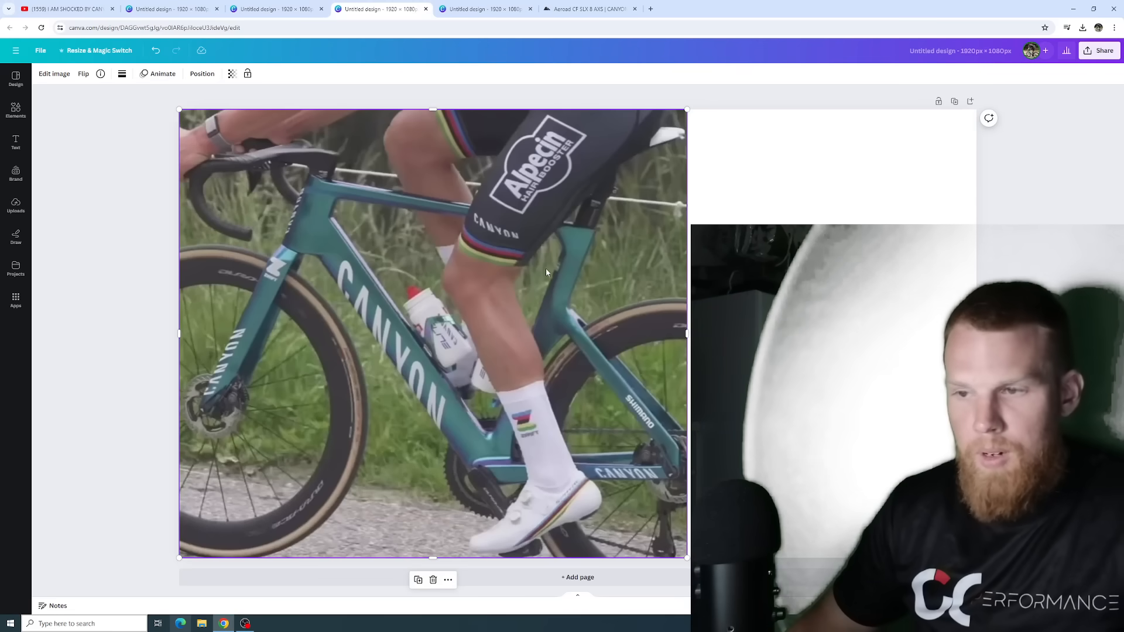
mouse_move(565, 276)
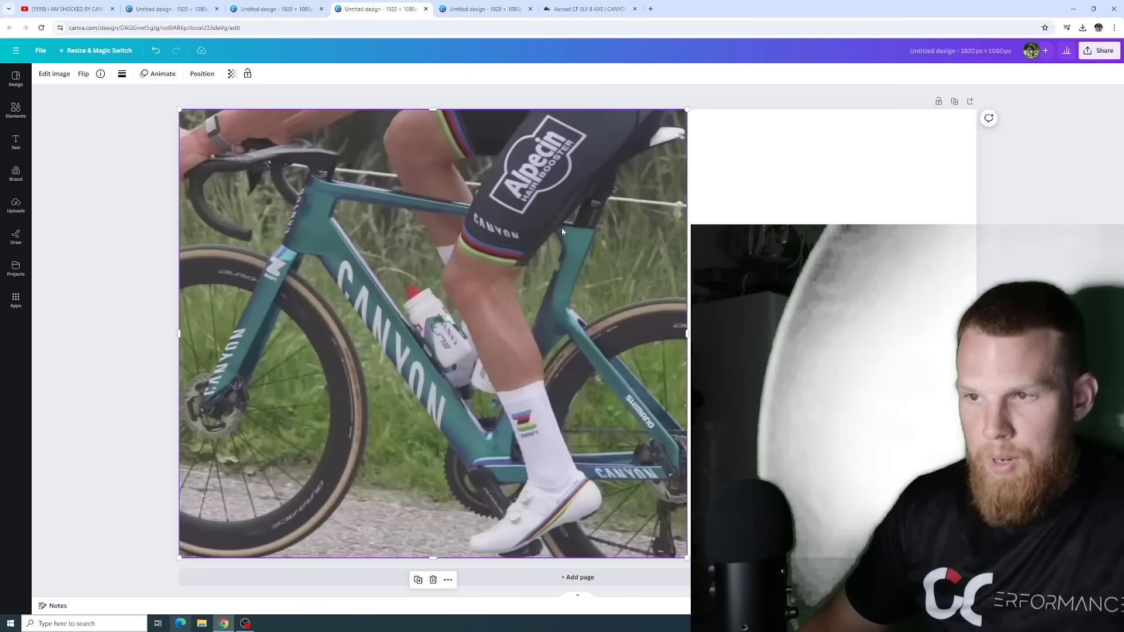
mouse_move(570, 228)
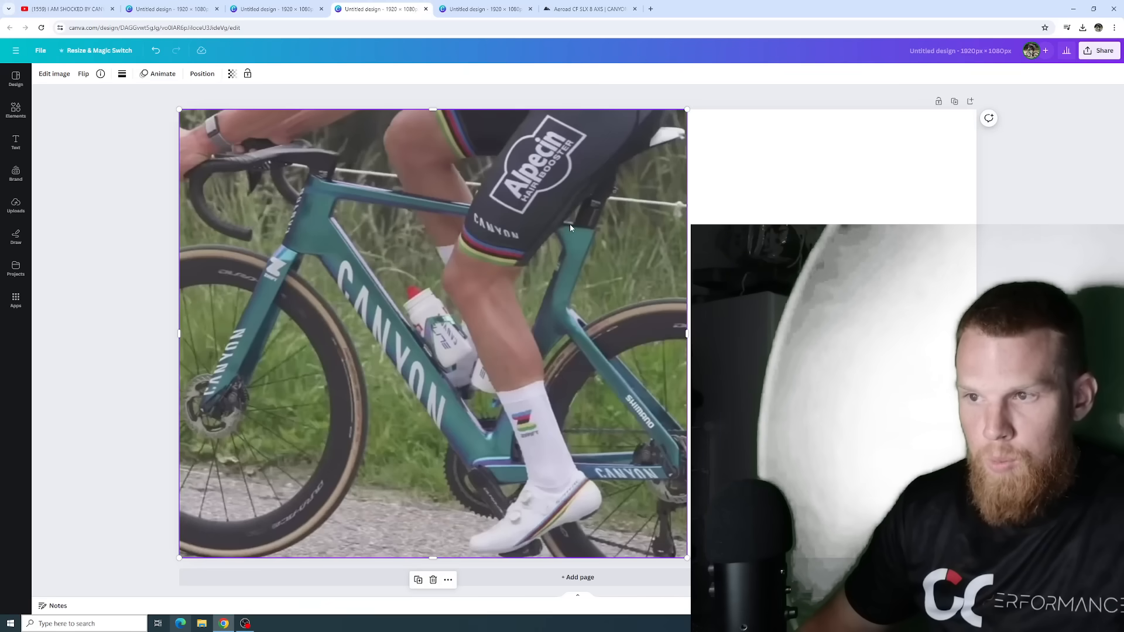
mouse_move(368, 246)
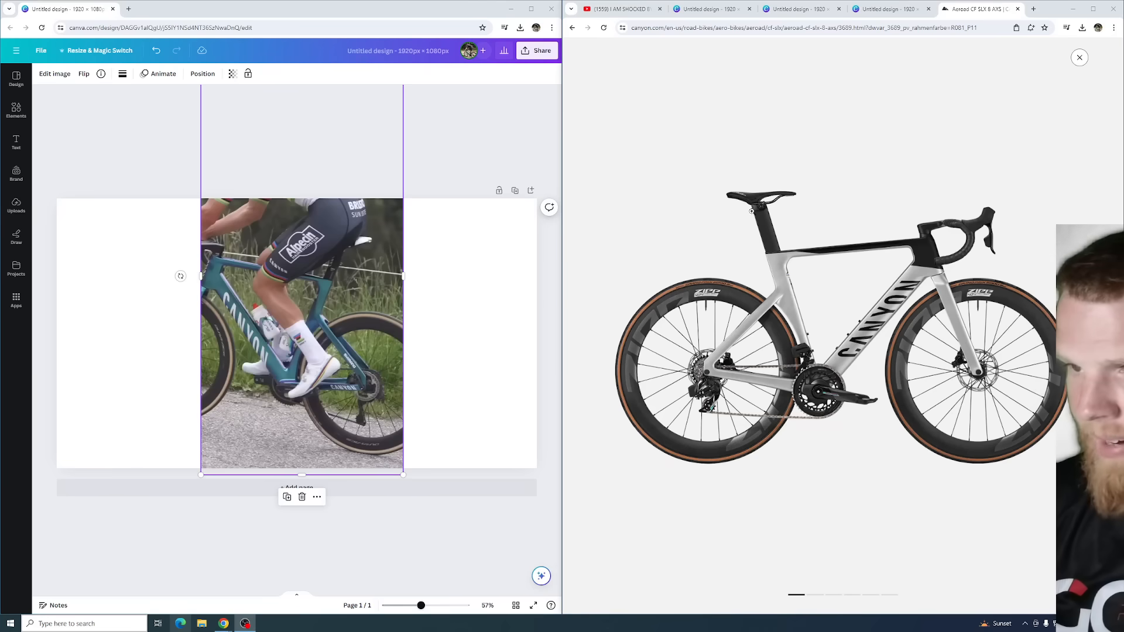
mouse_move(763, 259)
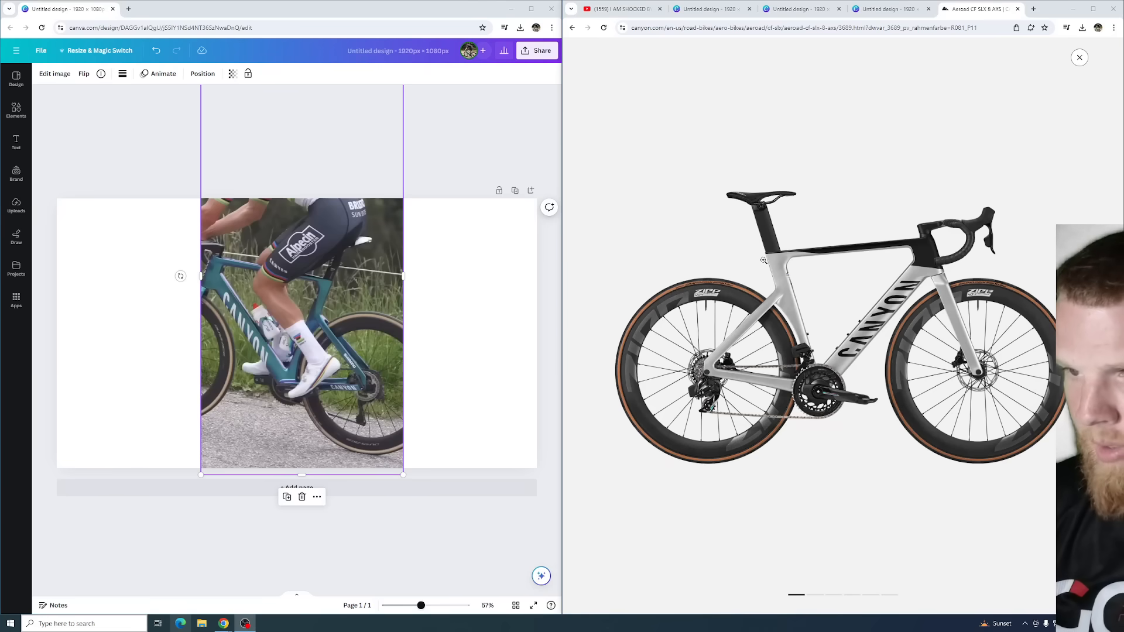
mouse_move(330, 327)
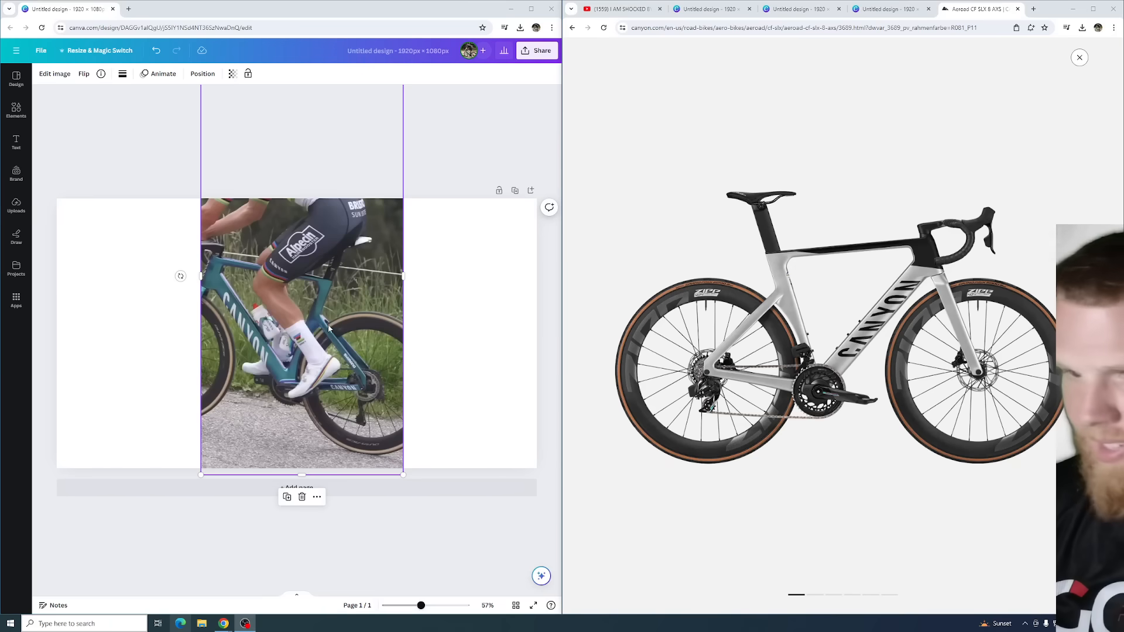
mouse_move(317, 323)
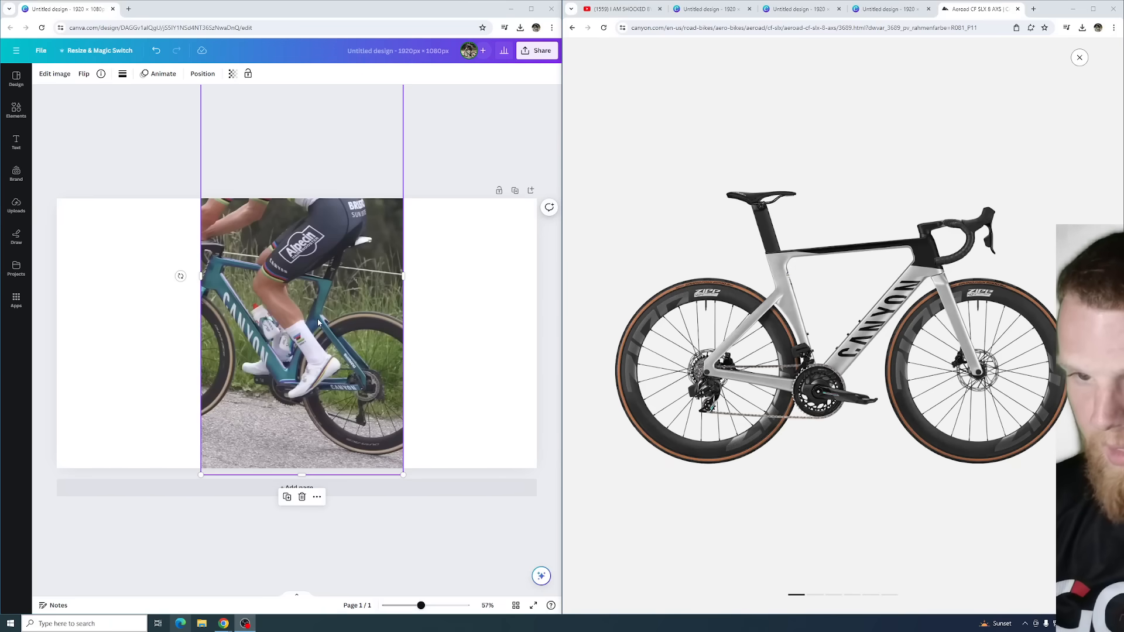
mouse_move(326, 325)
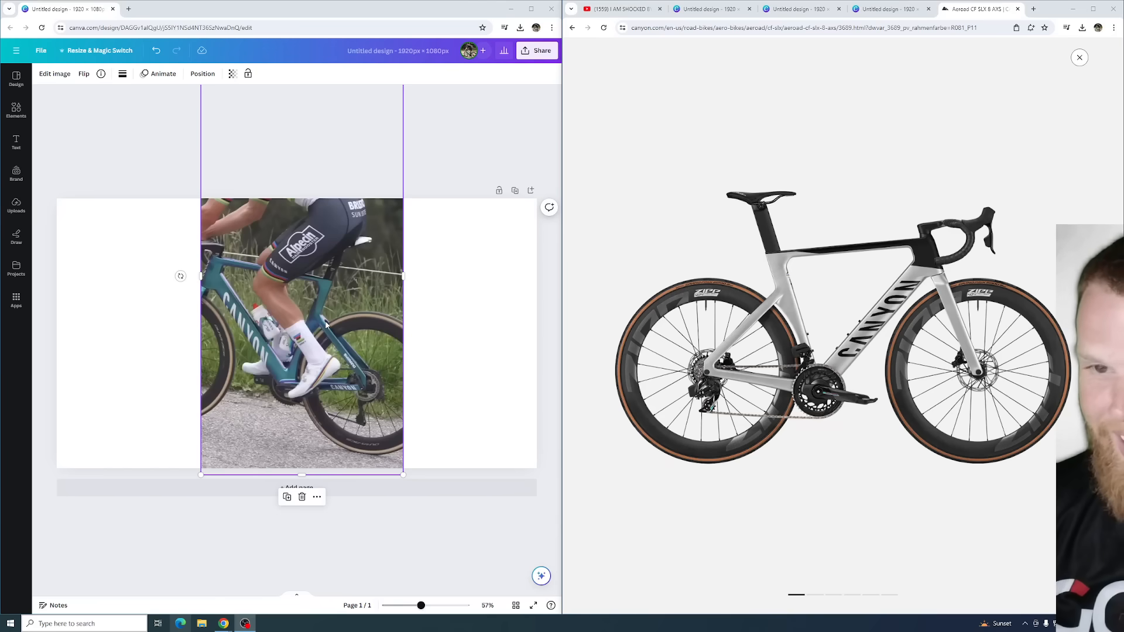
mouse_move(325, 322)
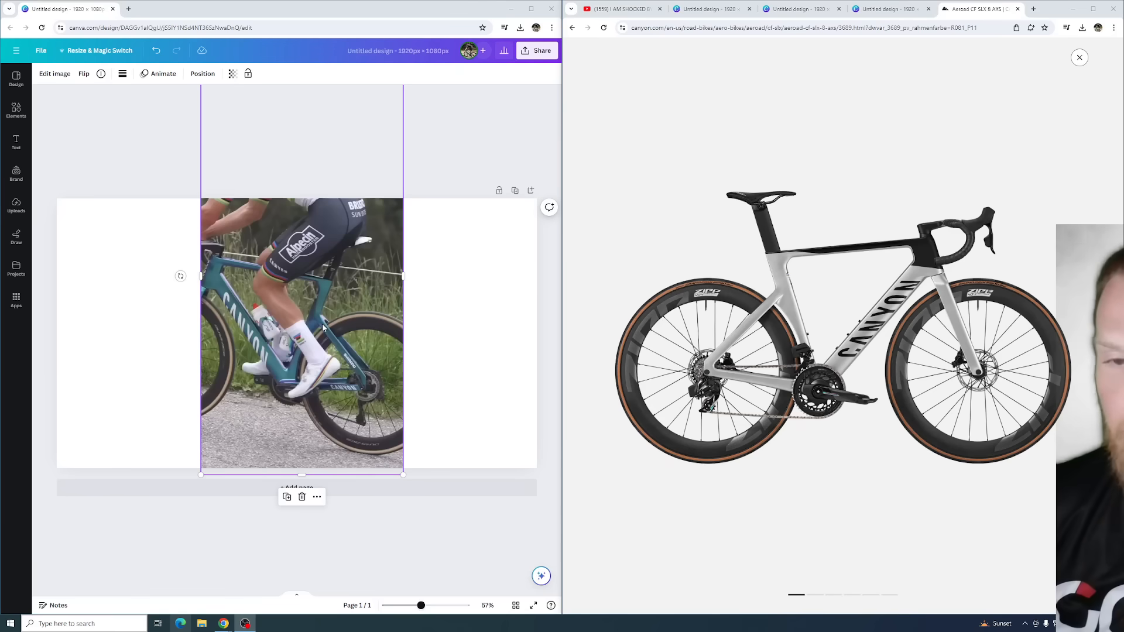
mouse_move(324, 324)
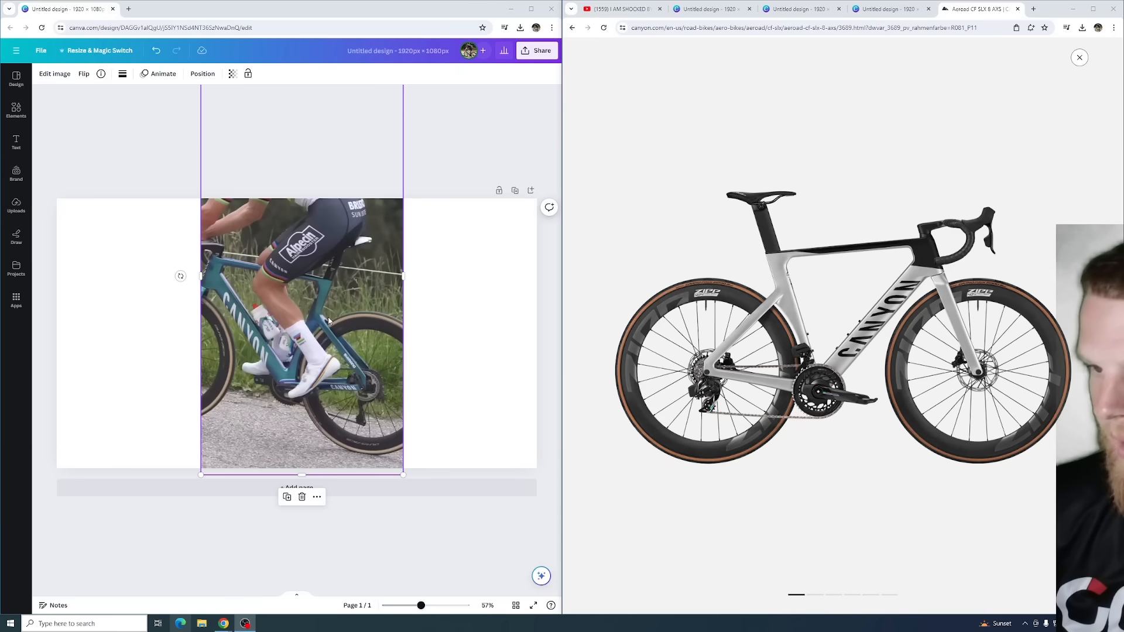
mouse_move(330, 304)
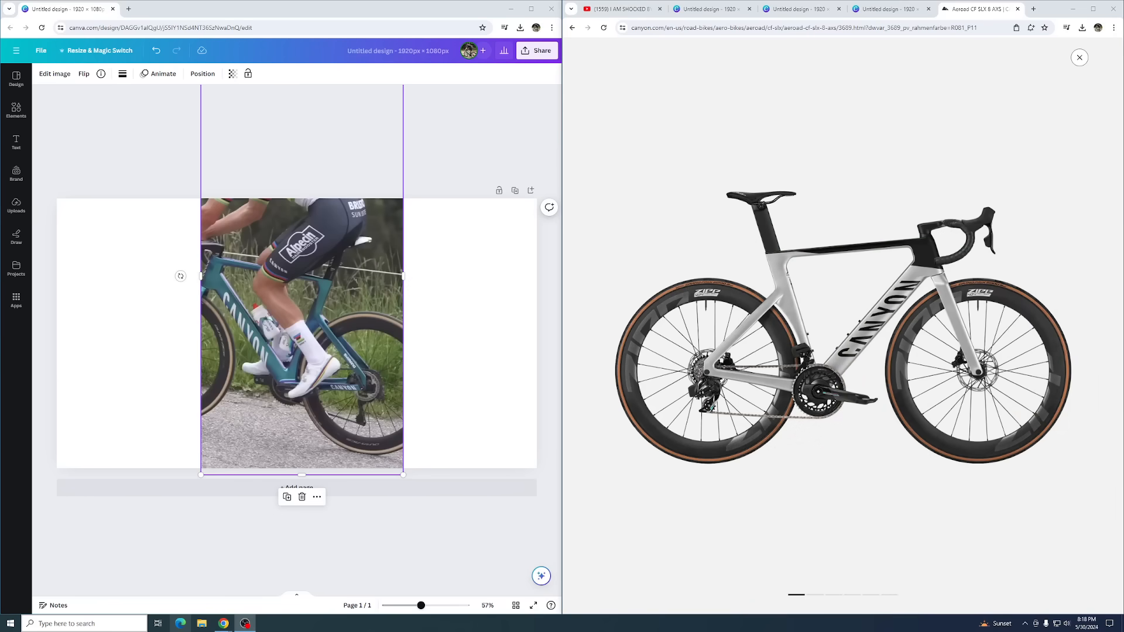
mouse_move(227, 286)
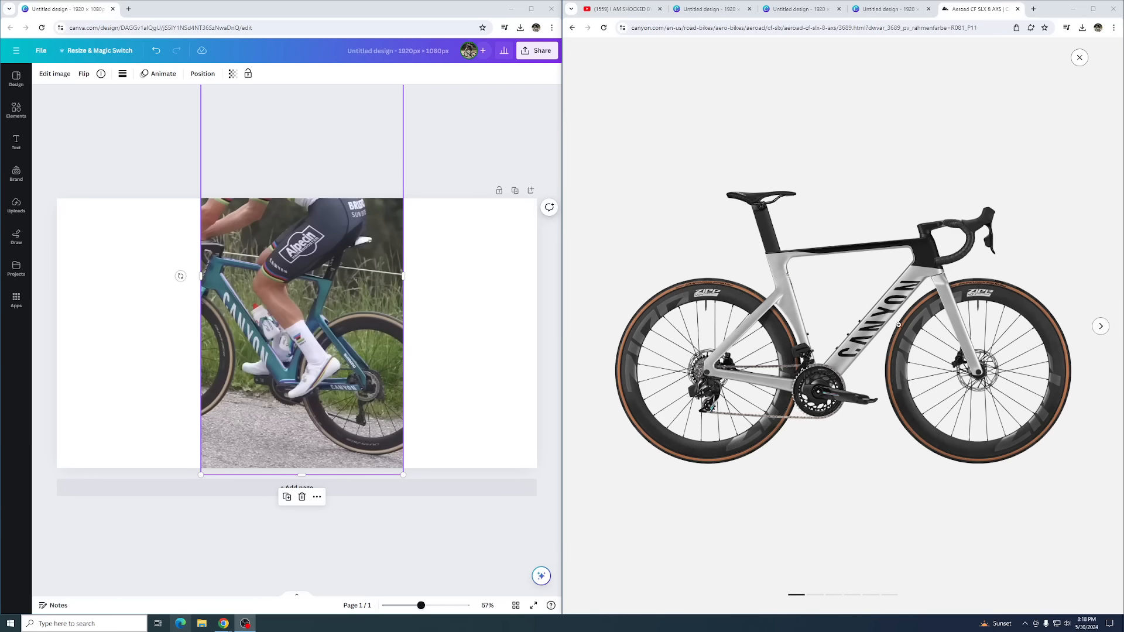
mouse_move(451, 405)
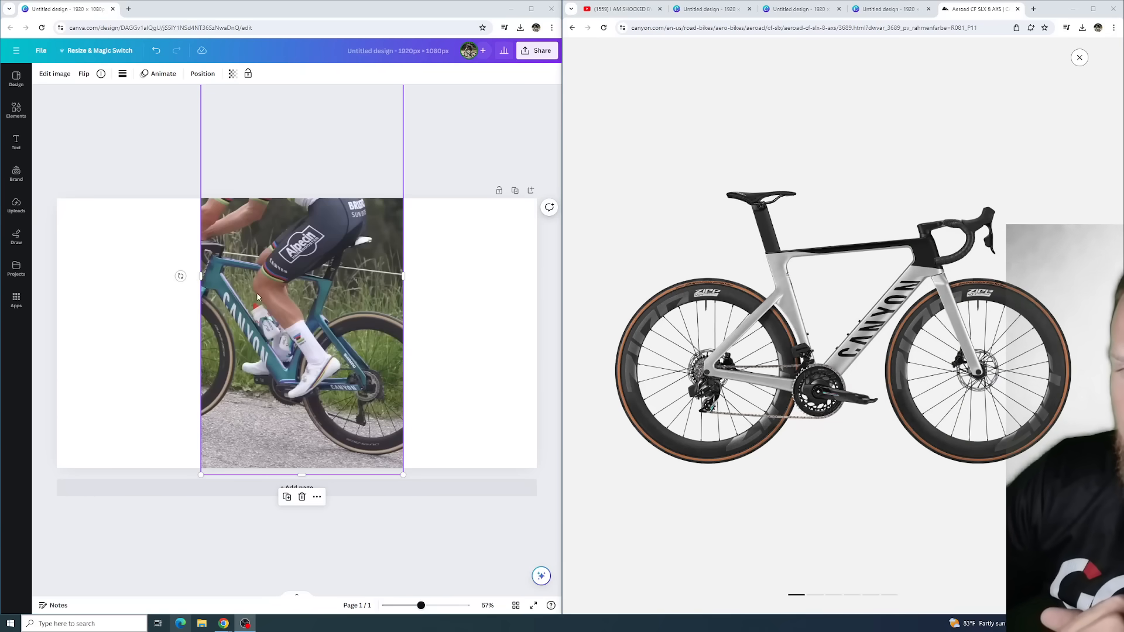
mouse_move(241, 272)
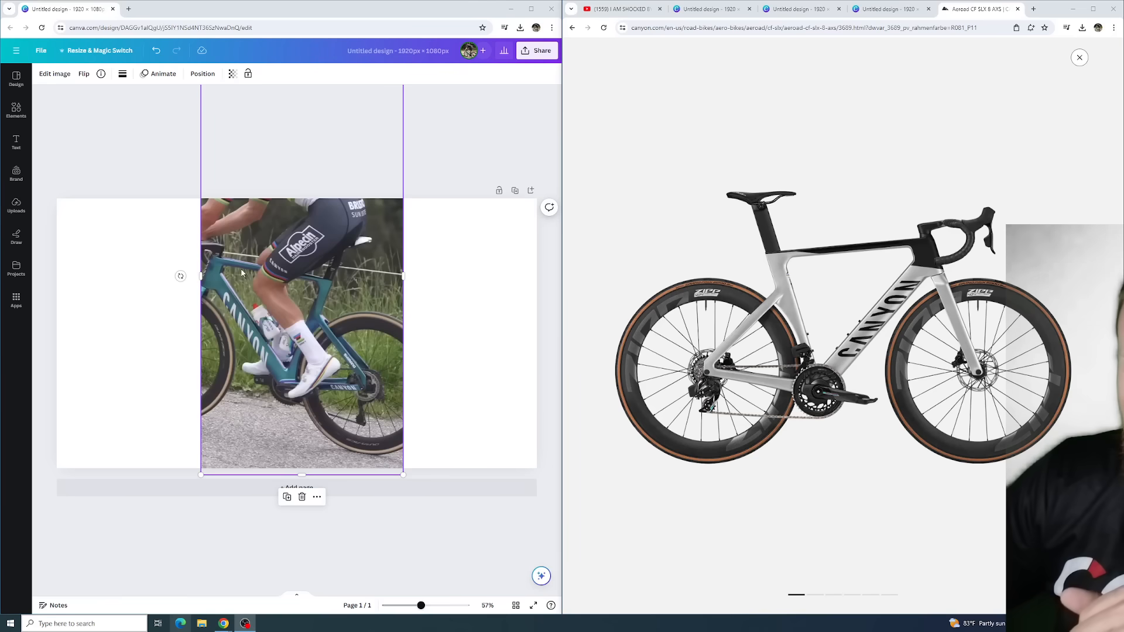
mouse_move(287, 365)
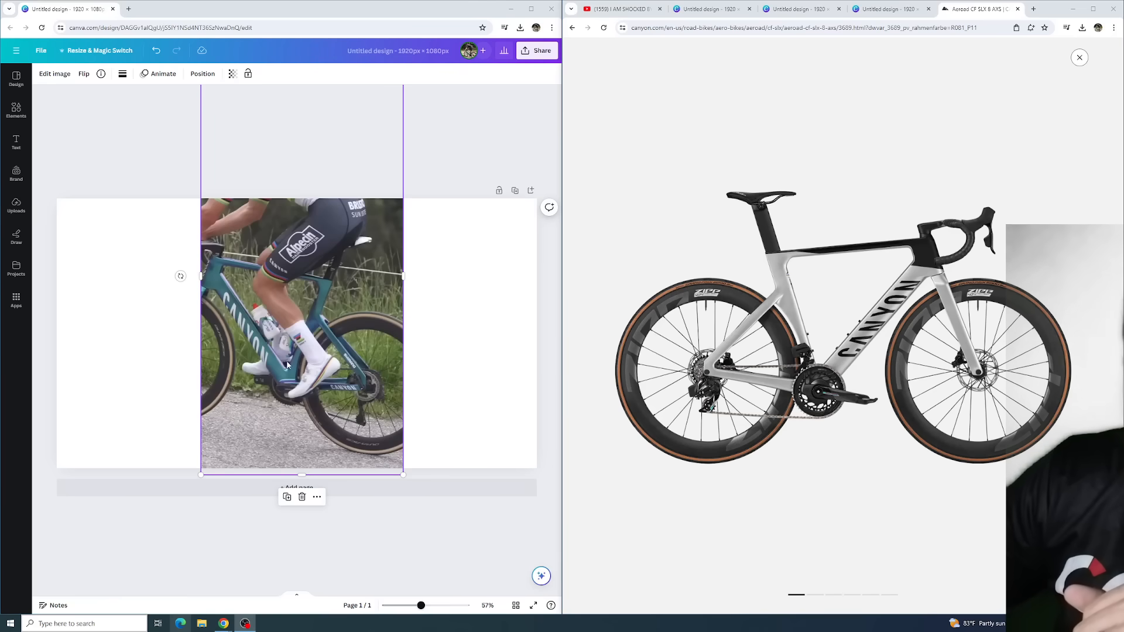
mouse_move(322, 296)
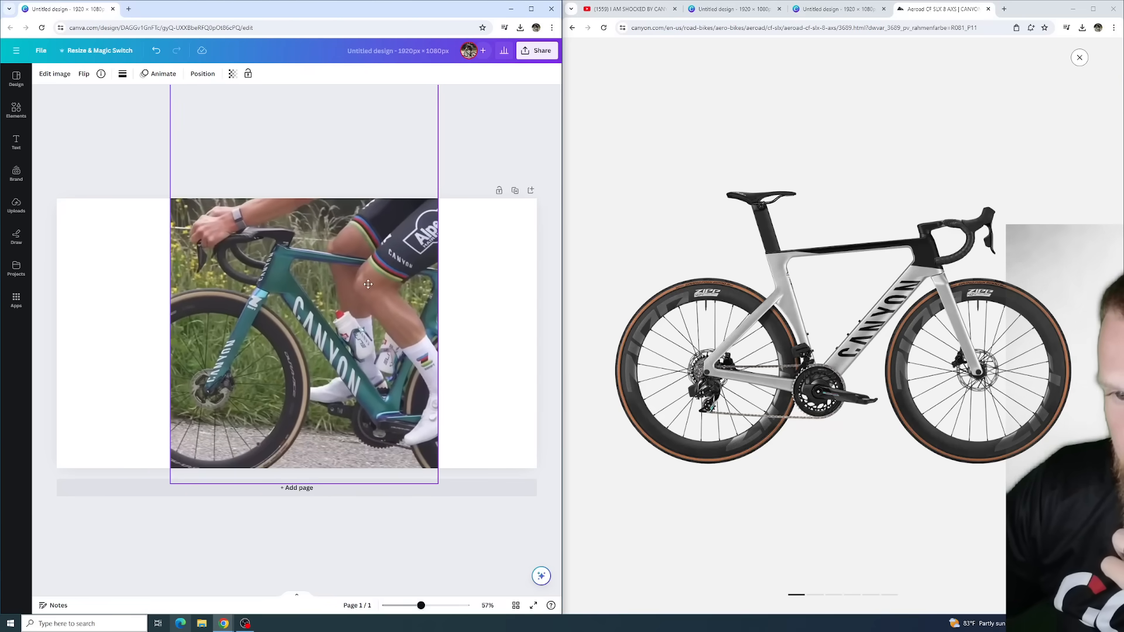
Step: Select the teal Canyon bike photo in the front-end close-up design
left_click(304, 334)
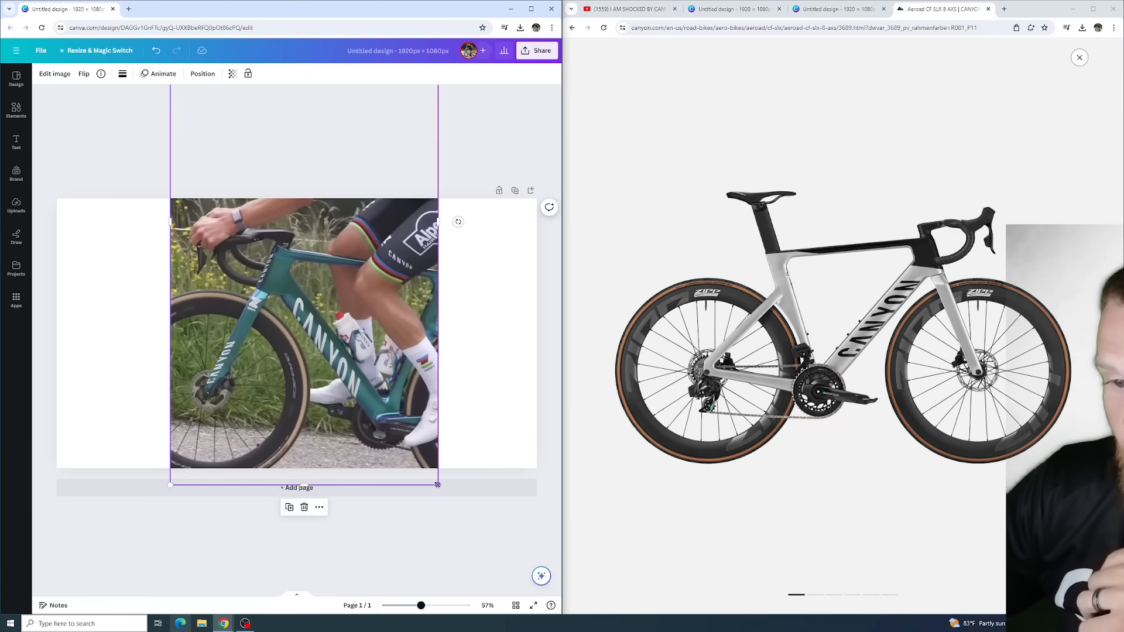